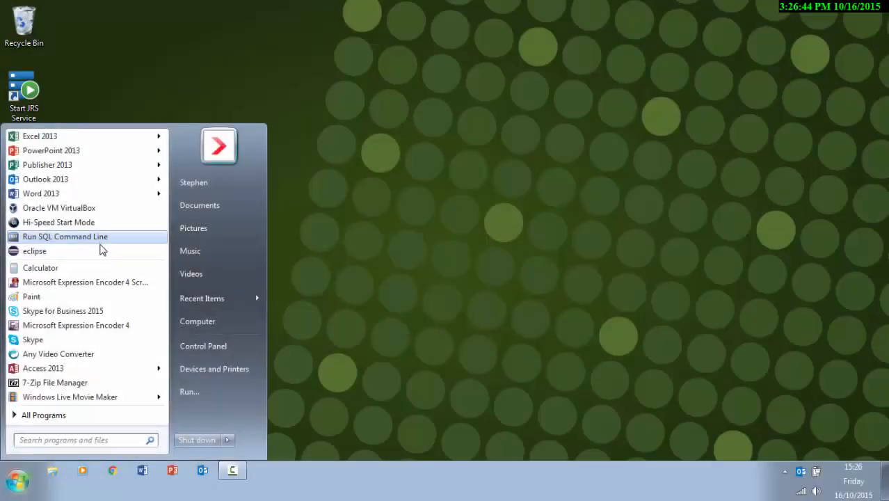
Launch Eclipse from the Windows Start menu
click(33, 251)
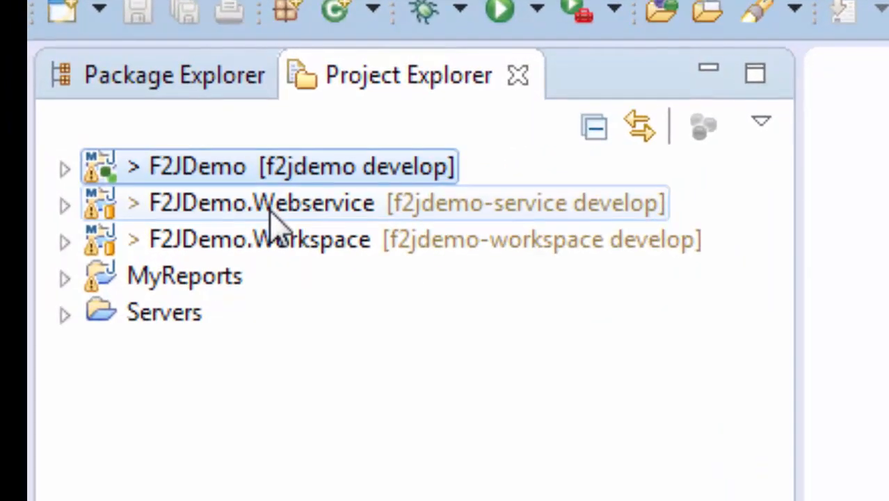
Expand F2JDemo down through src, main, java and the morphis package
click(251, 203)
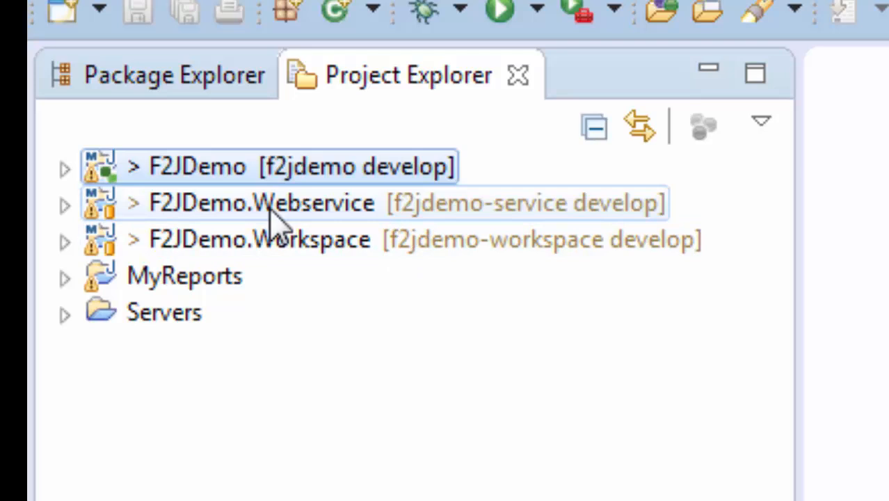
click(258, 203)
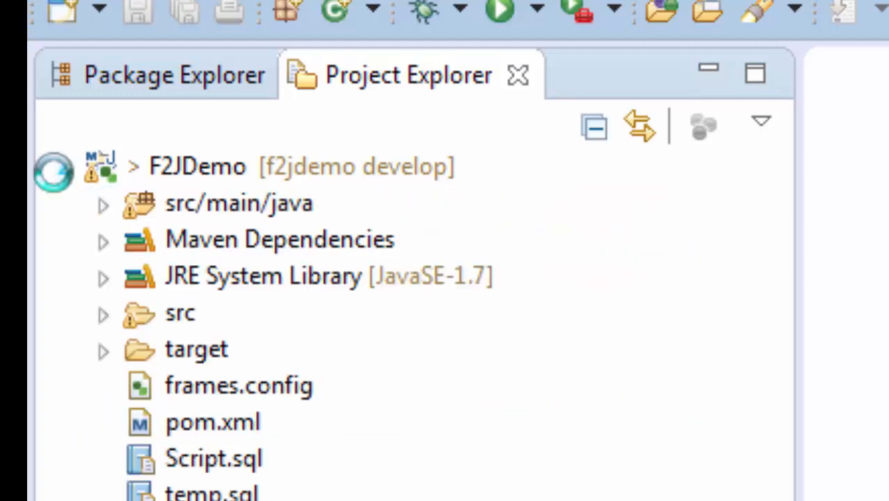
click(106, 314)
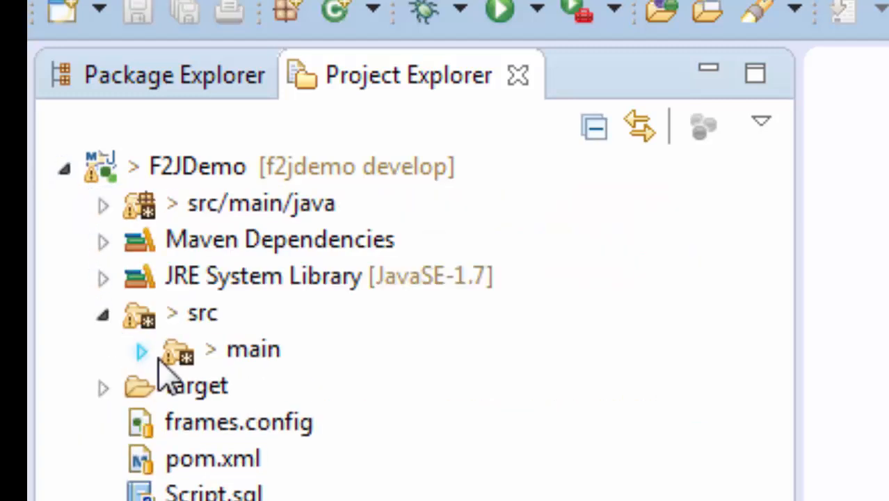
click(141, 351)
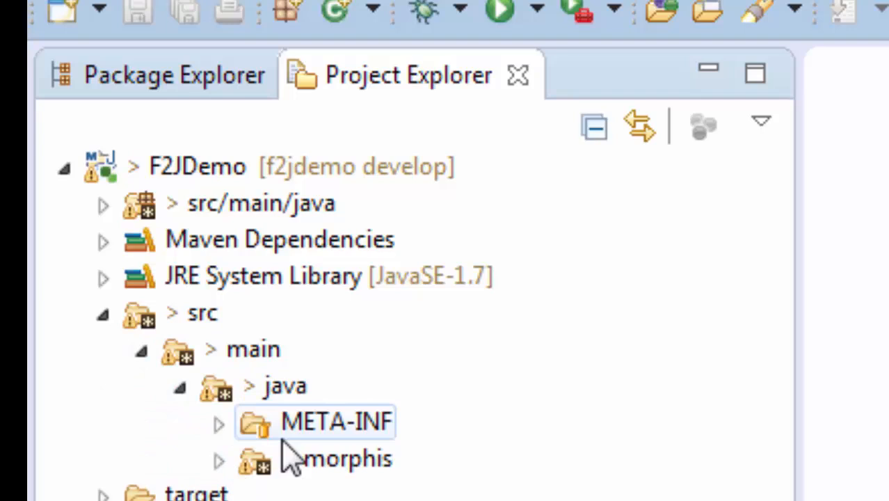
click(221, 458)
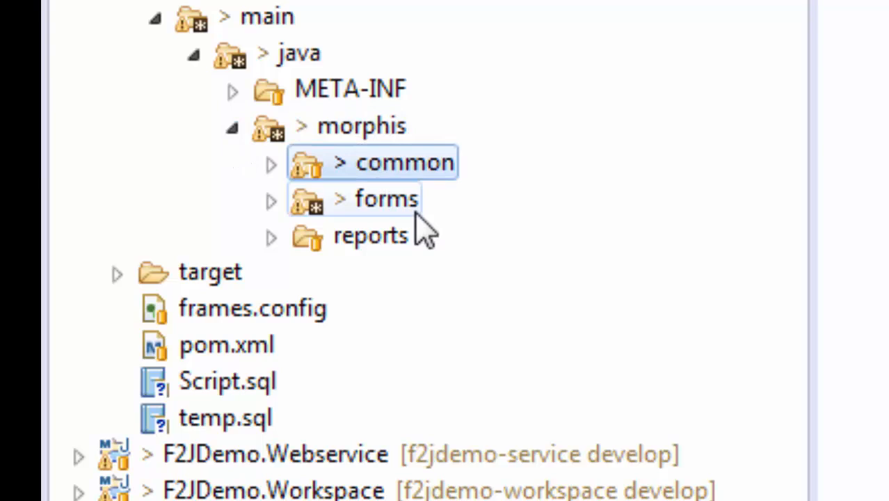
Expand and collapse the common folder, leaving it expanded to show dbservices and menus
click(370, 200)
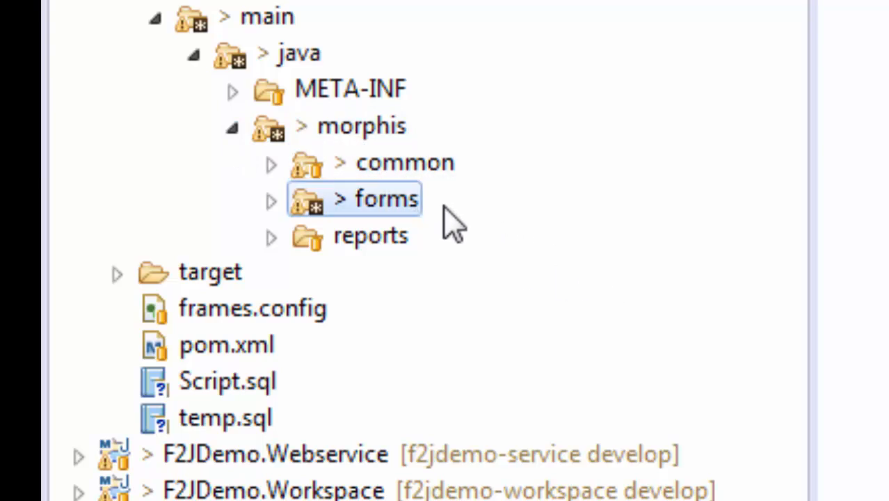
click(370, 235)
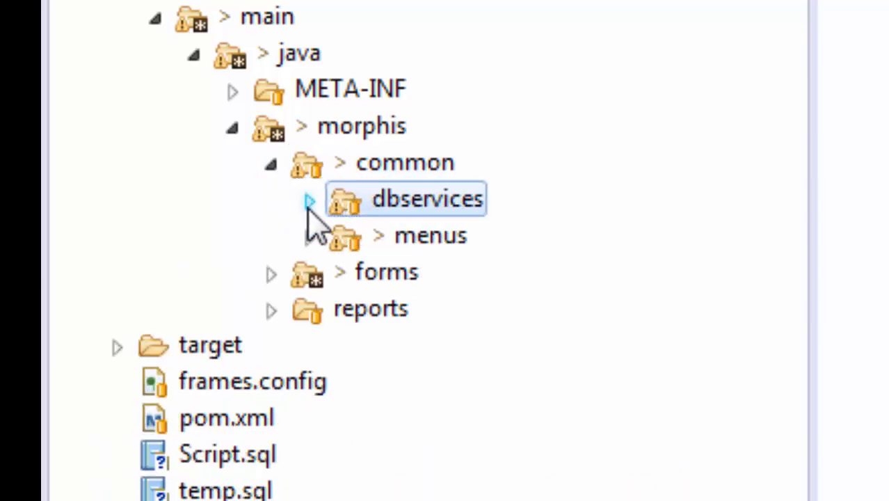
click(309, 199)
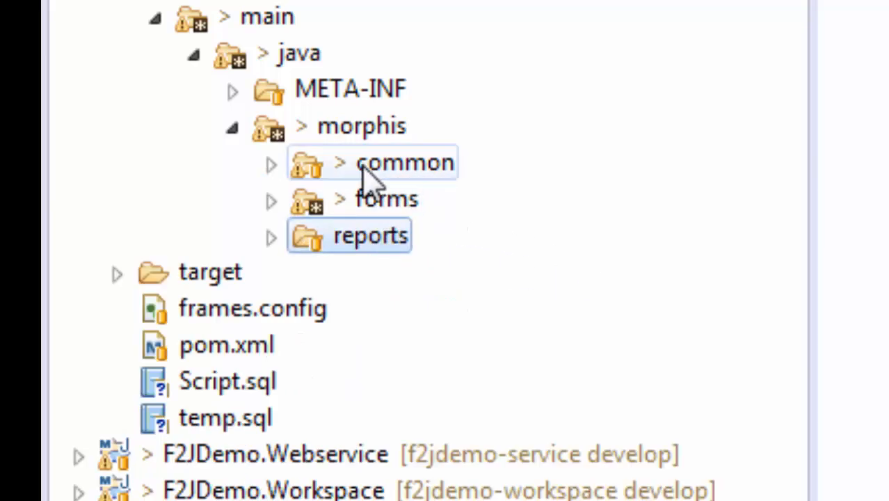
click(270, 163)
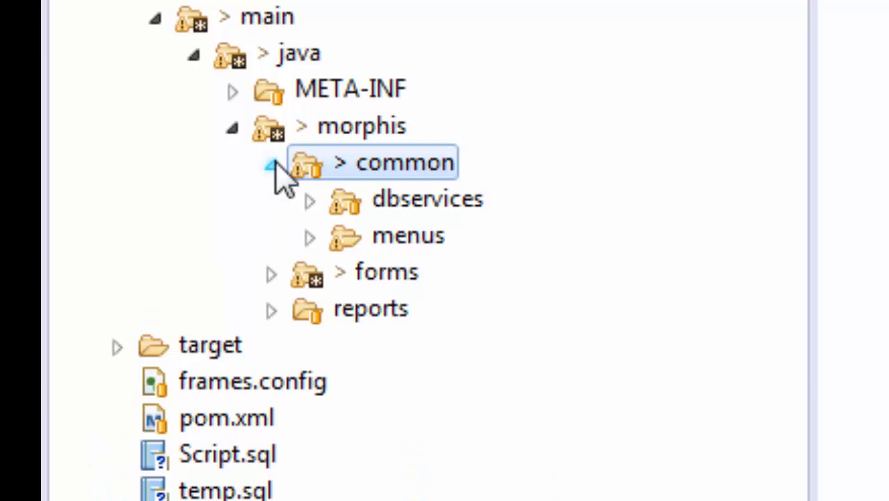
click(272, 162)
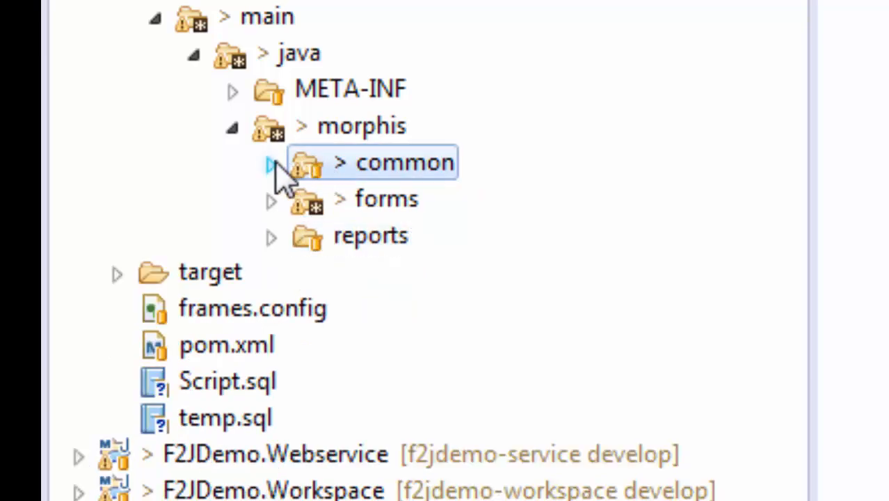
click(270, 161)
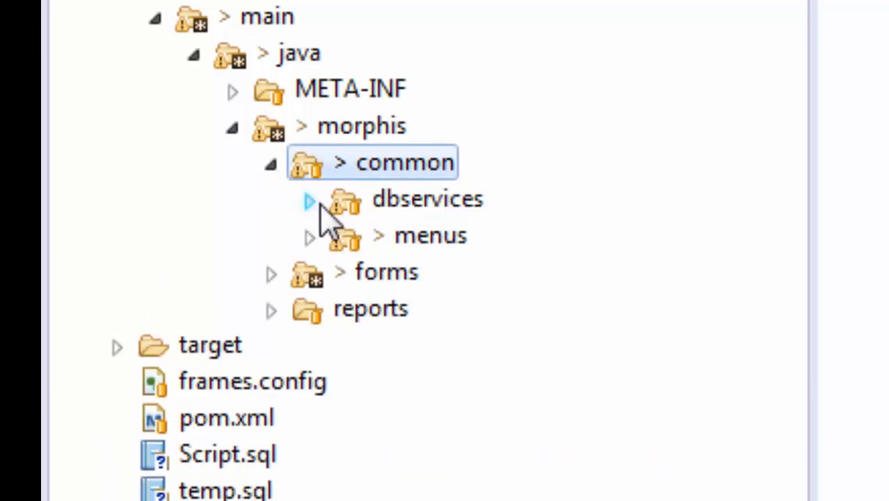
Open StoredProcedures.java from dbservices to show getProductImage, then expand dbtypes
click(311, 201)
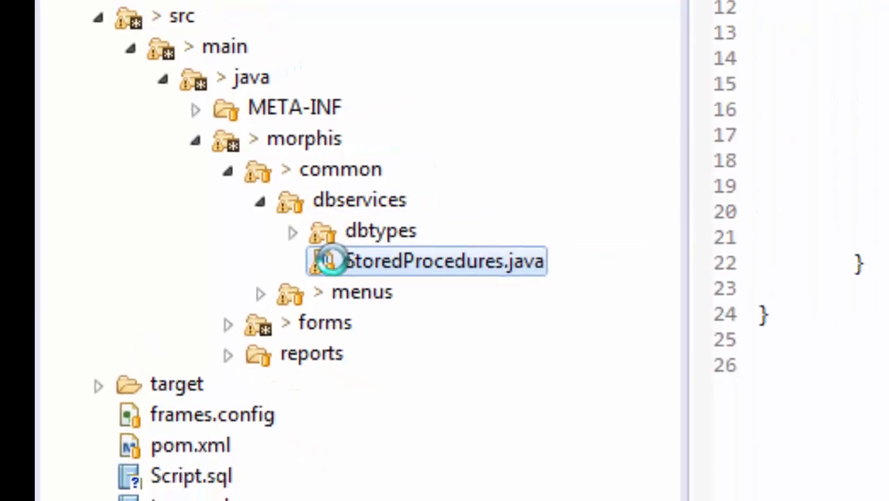
double_click(445, 261)
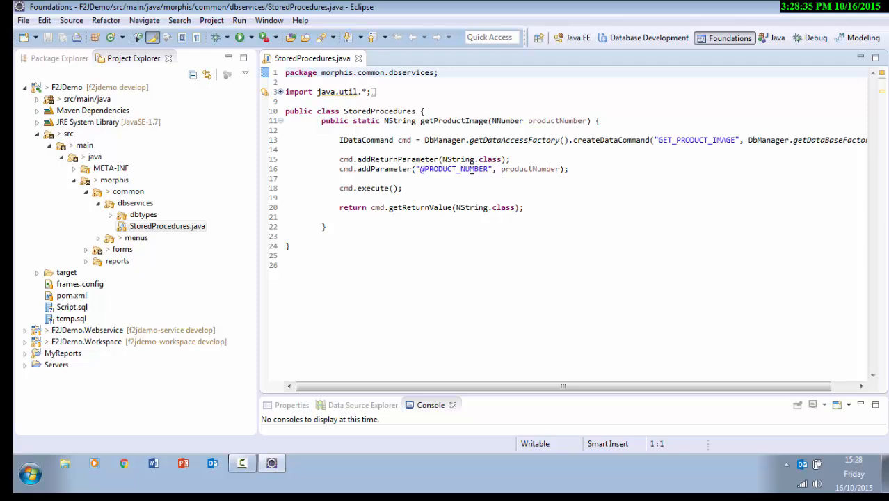
double_click(454, 120)
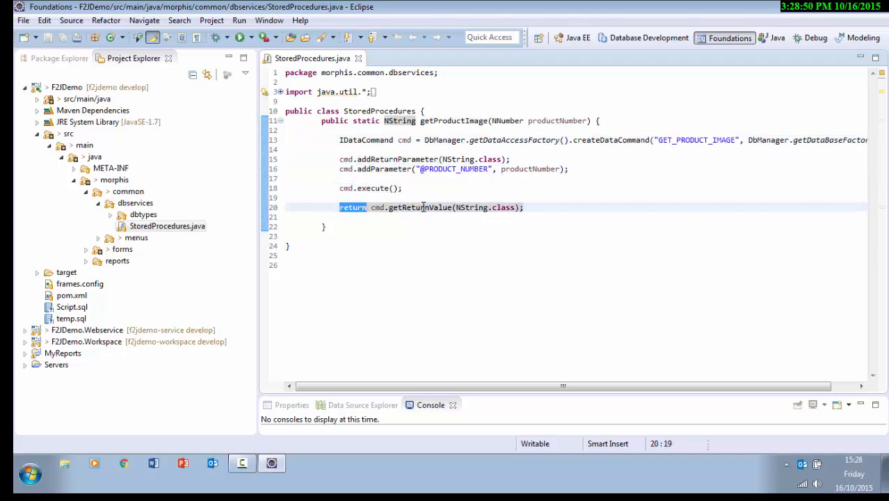
double_click(425, 206)
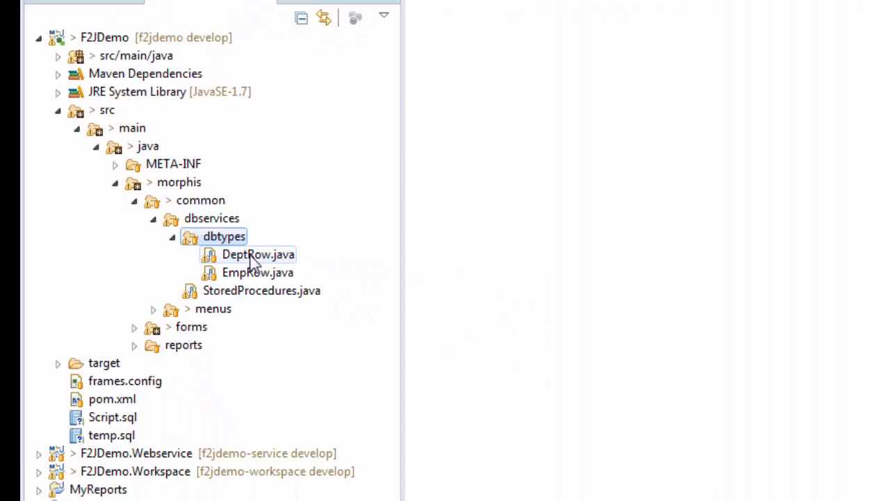
Open DeptRow.java and EmpRow.java from dbtypes, then close the DeptRow editor
double_click(256, 255)
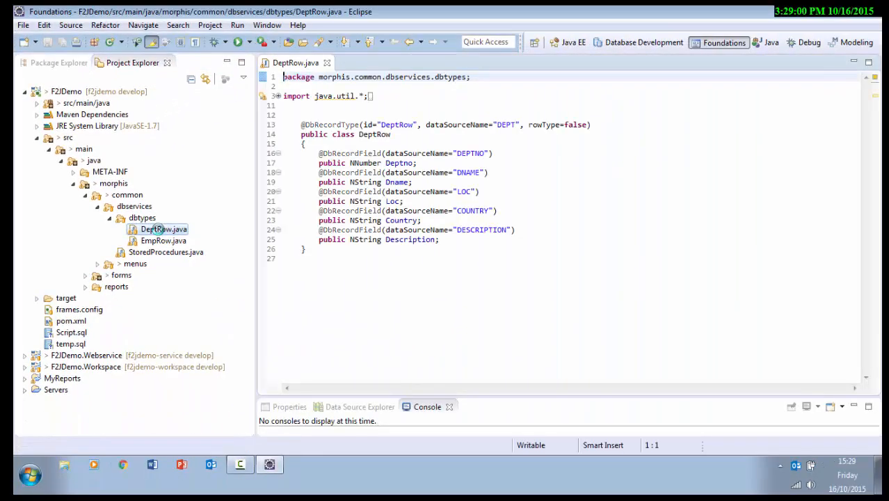
click(164, 239)
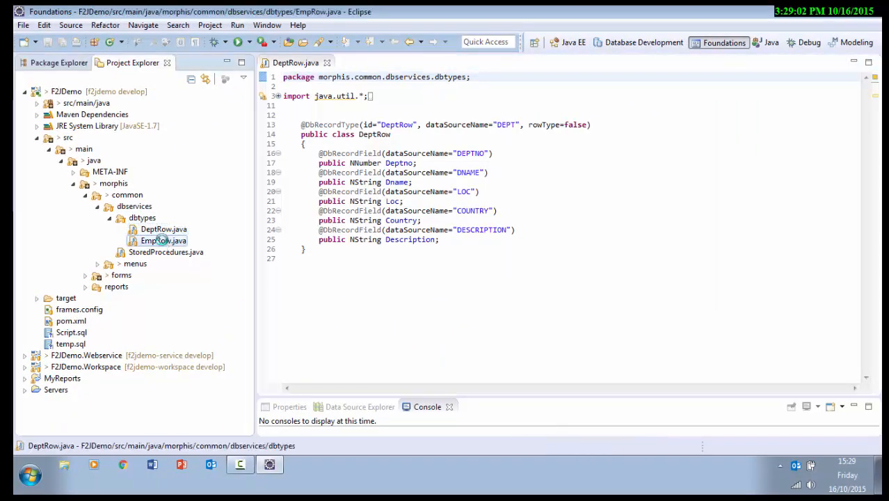
double_click(163, 239)
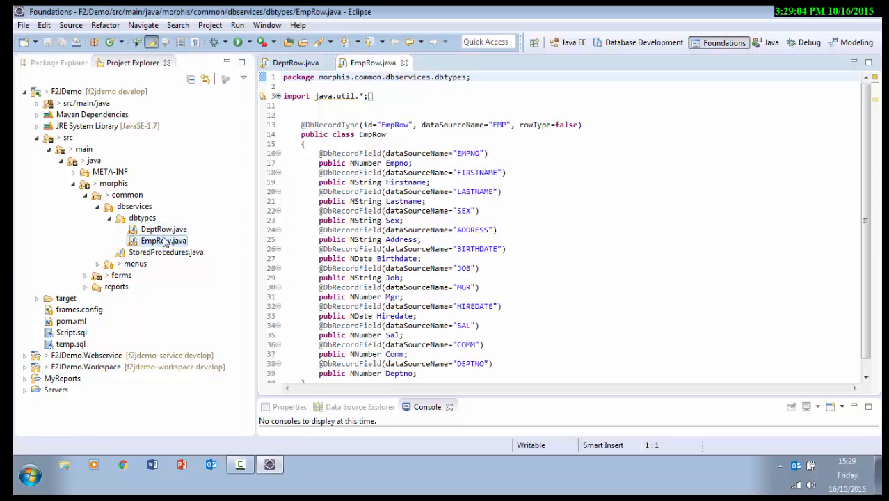
right_click(306, 63)
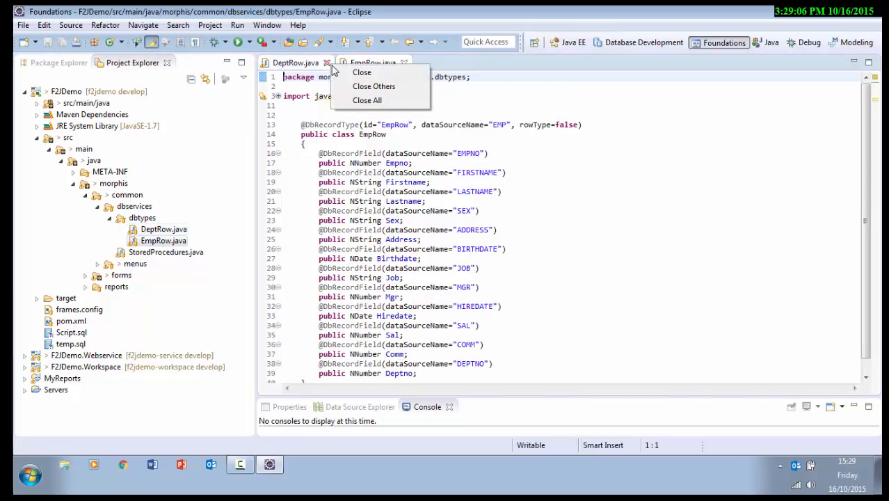
click(367, 100)
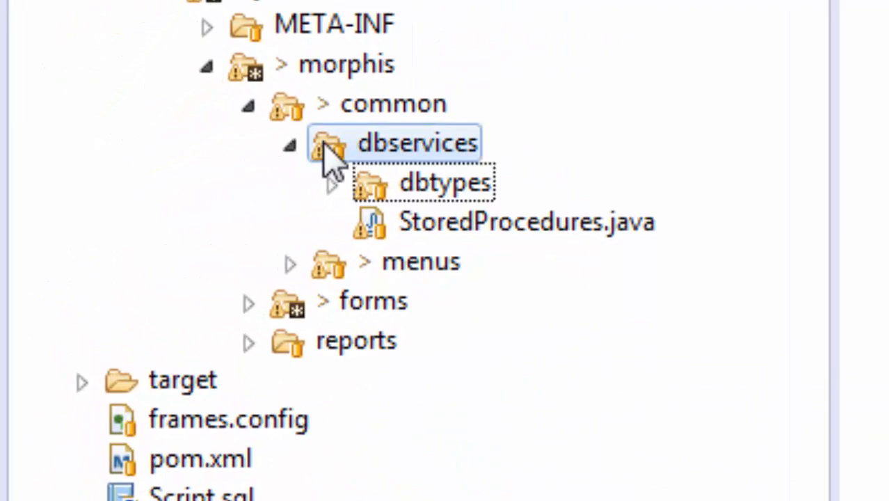
Open Main.Menu.Config.xml from the menus folder and highlight its DefaultMenuController entry
click(291, 142)
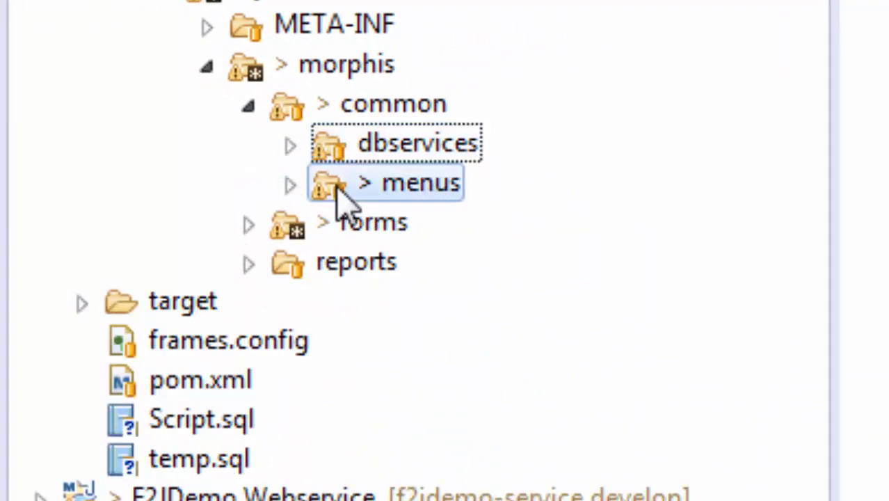
click(290, 182)
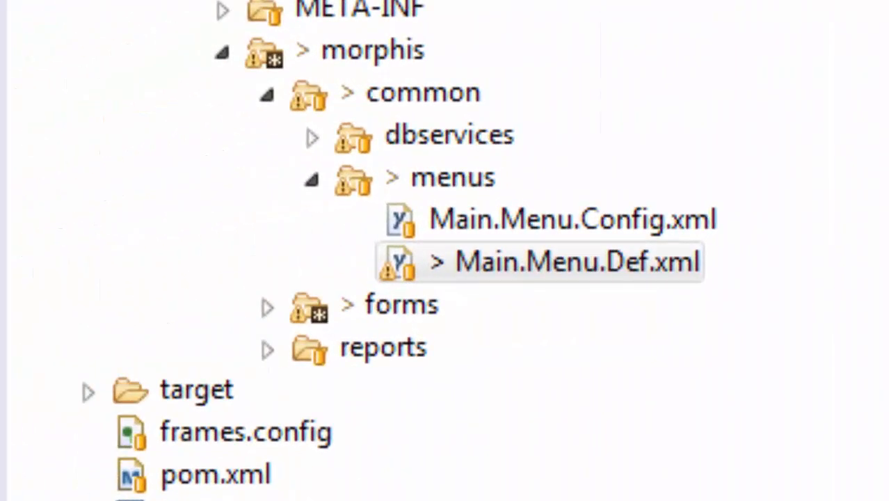
click(584, 220)
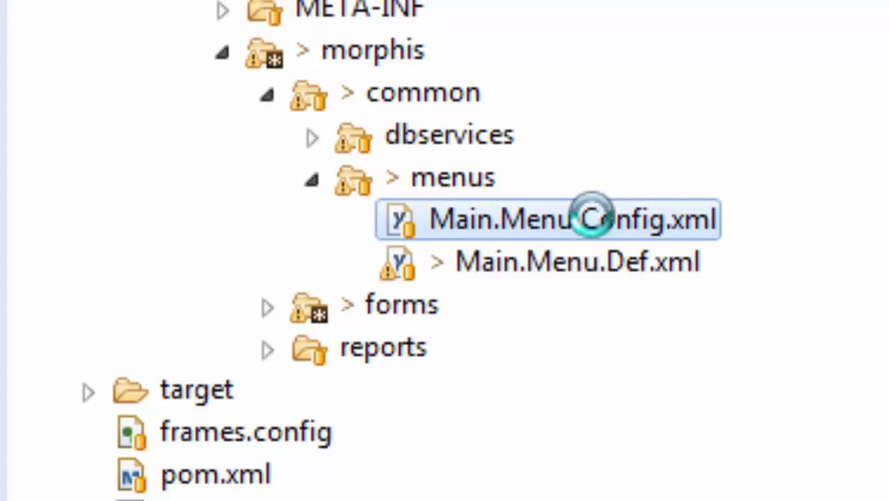
double_click(545, 221)
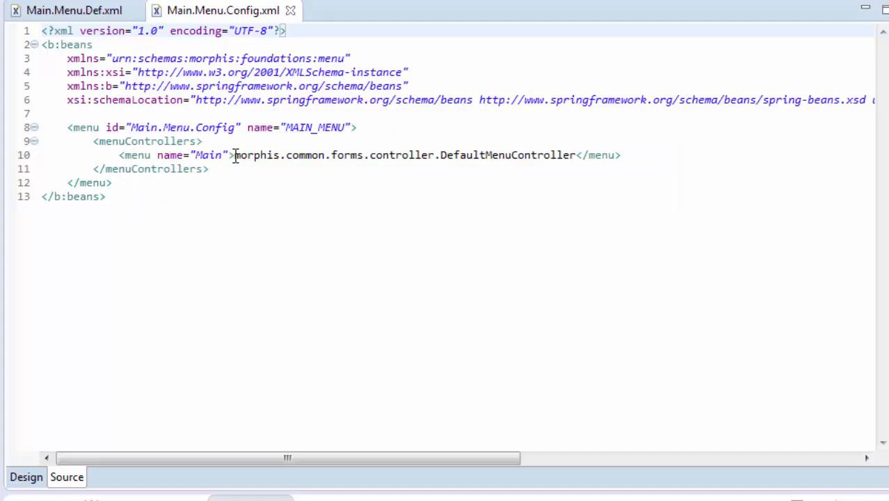
drag(233, 155, 574, 154)
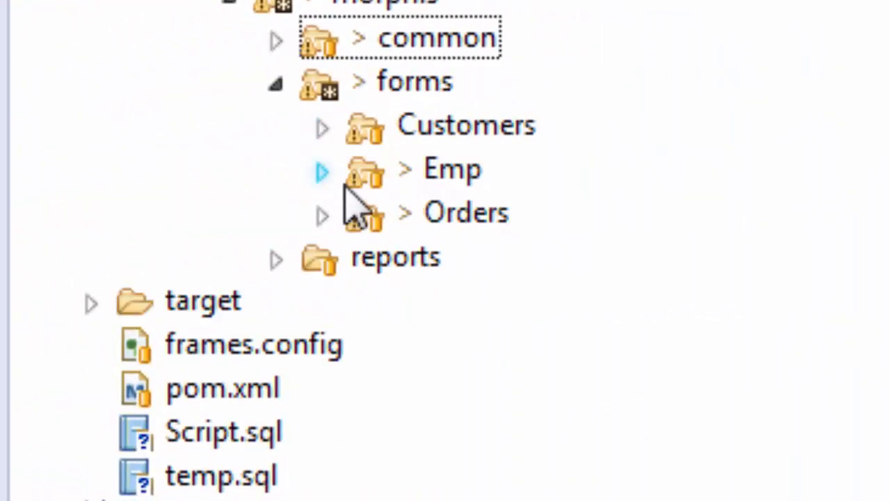
Expand the Emp form folder and open EmpTask.java to show its service accessors
click(451, 168)
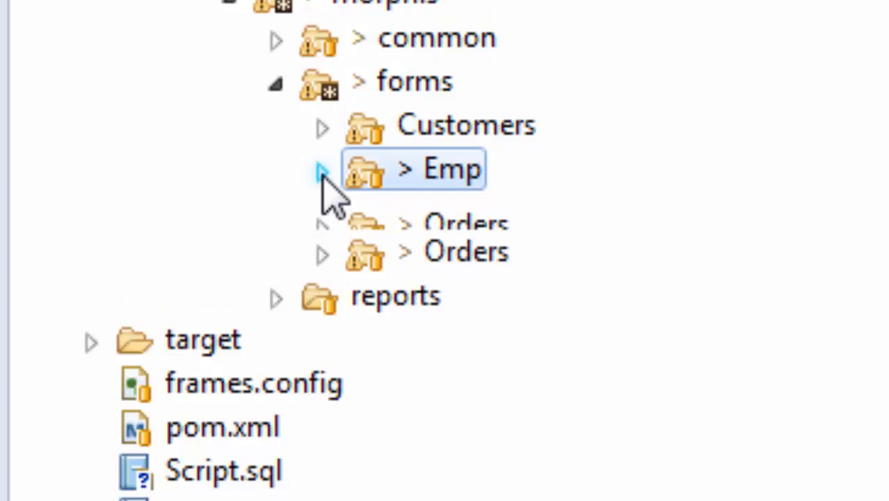
click(321, 169)
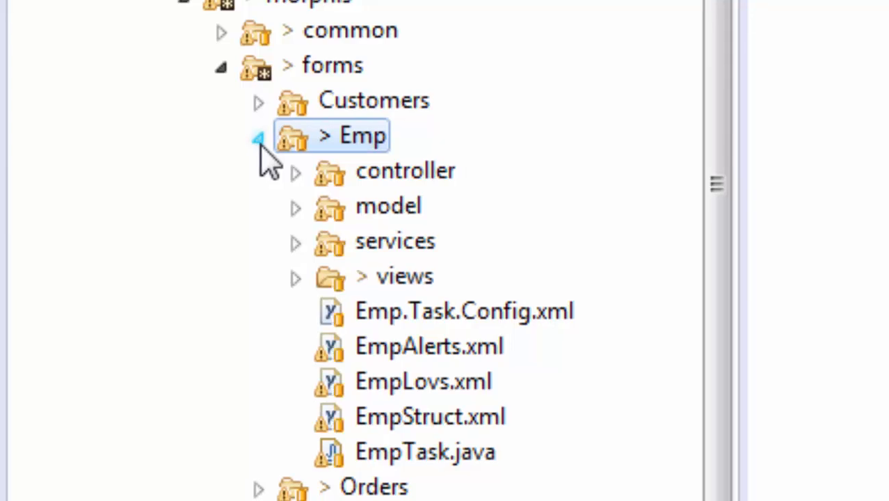
click(418, 450)
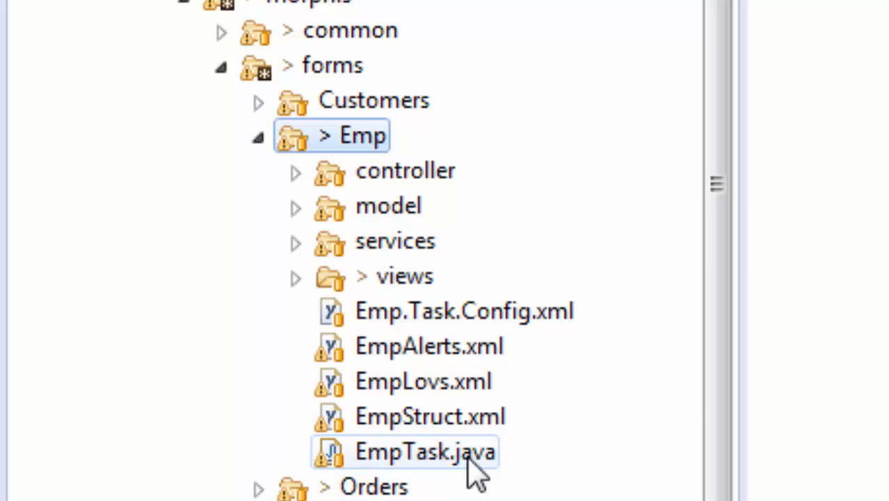
double_click(417, 451)
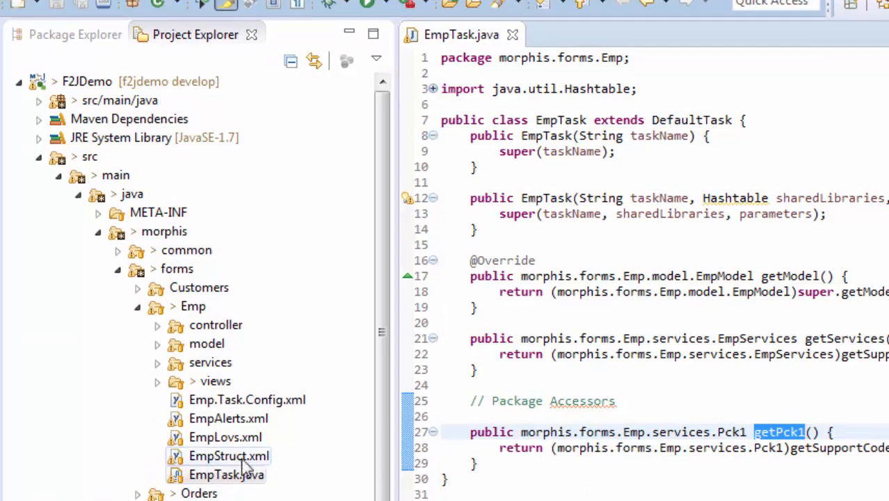
Open EmpStruct.xml to see its window and logic block definitions
double_click(228, 456)
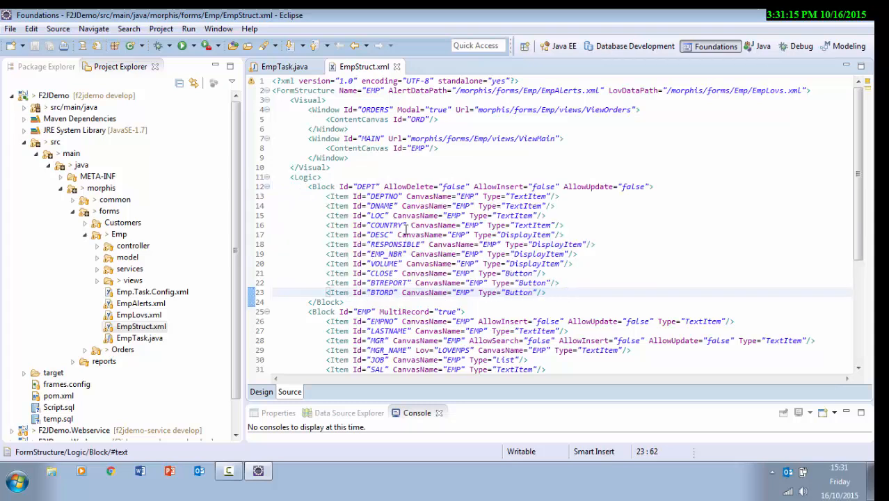
mouse_move(393, 245)
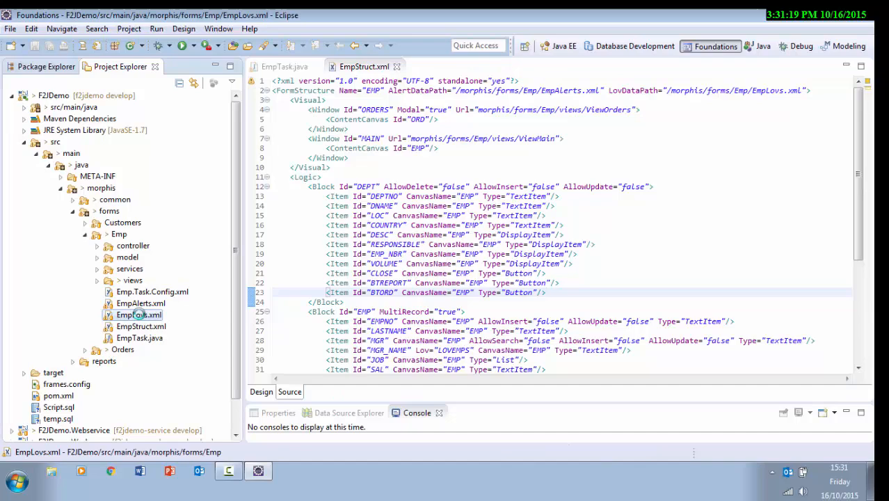
Open EmpLovs.xml with its Managers list of values, then EmpAlerts.xml
double_click(139, 314)
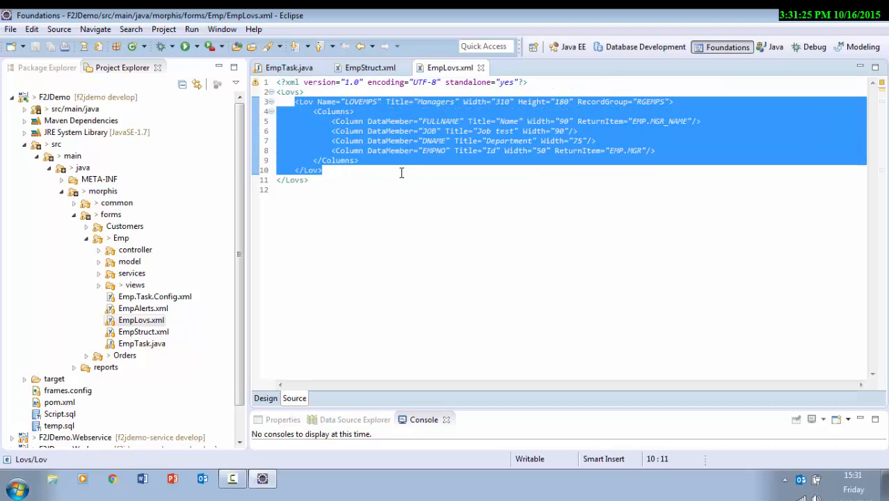
click(400, 172)
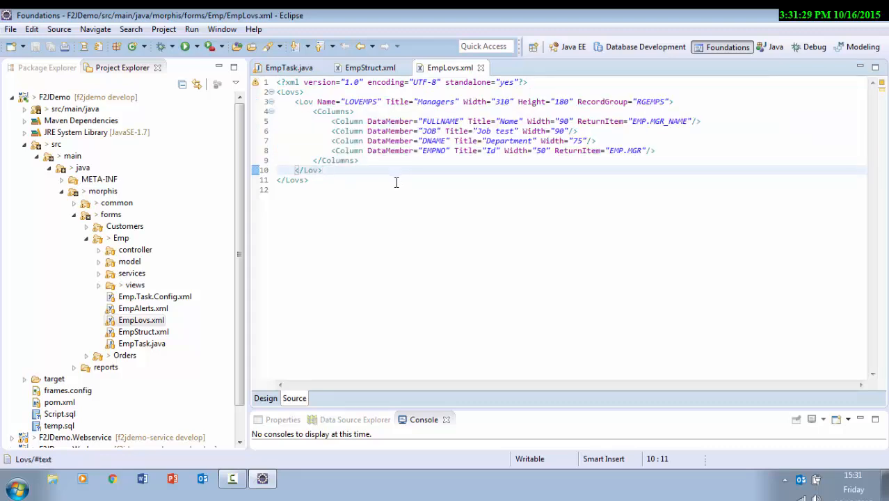
double_click(150, 296)
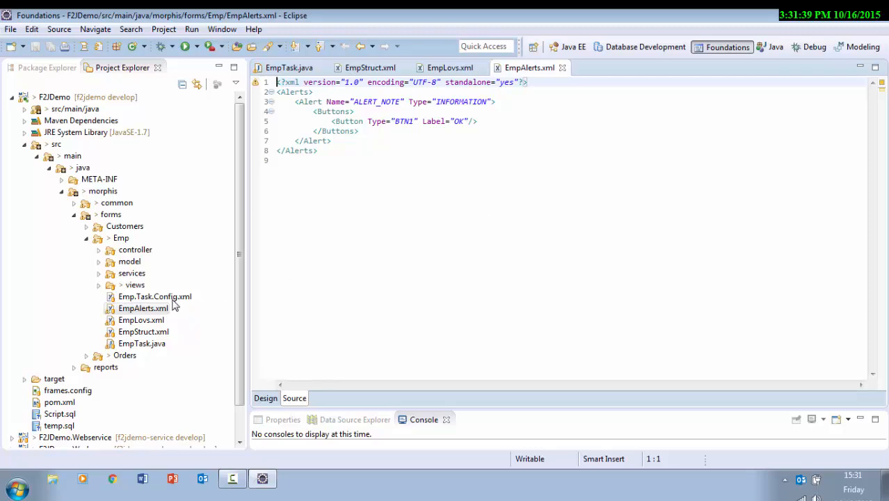
Review the EmpAlerts.xml ALERT_NOTE definition, then select Emp.Task.Config.xml
double_click(154, 297)
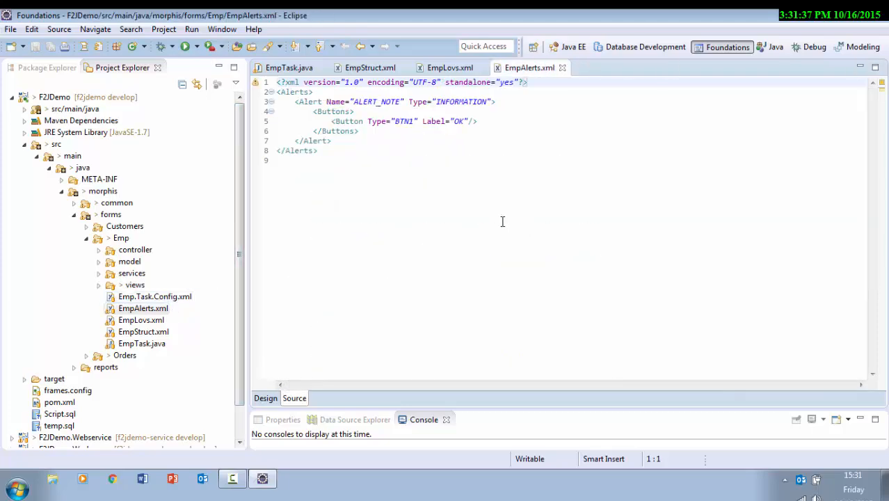
click(154, 297)
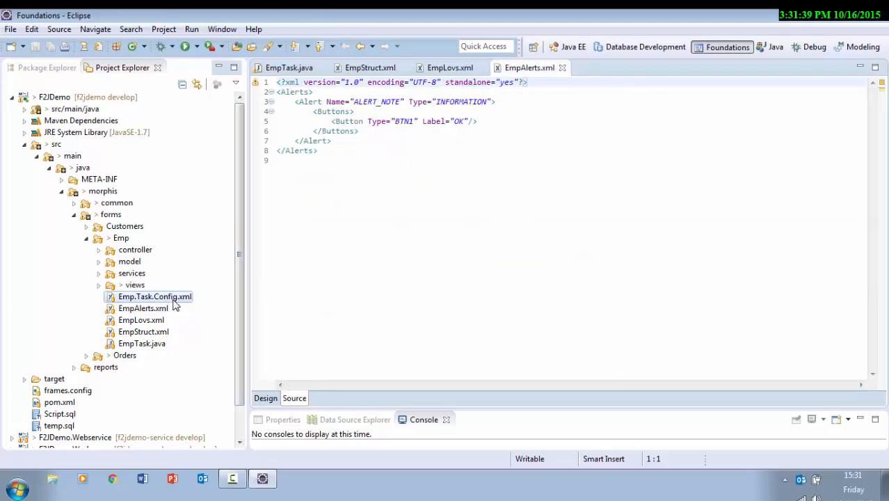
double_click(153, 296)
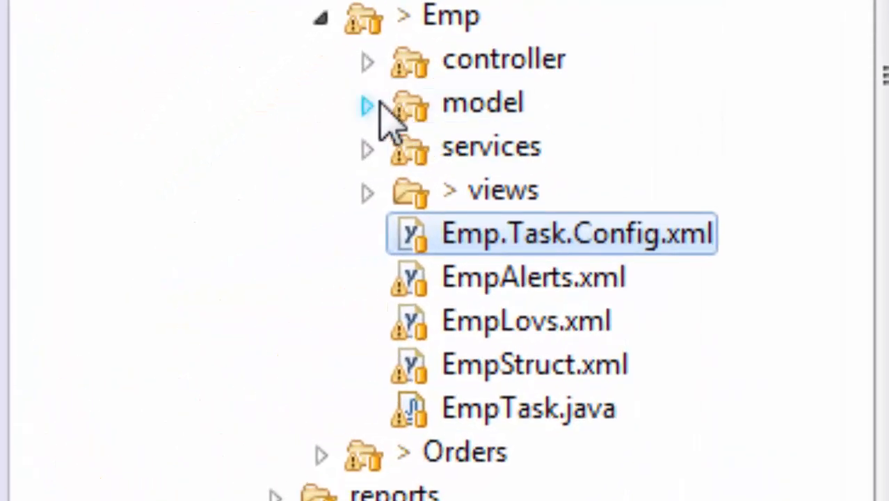
Expand the Emp model folder and pick out EmpAdapter.java among its configs and adapters
click(367, 105)
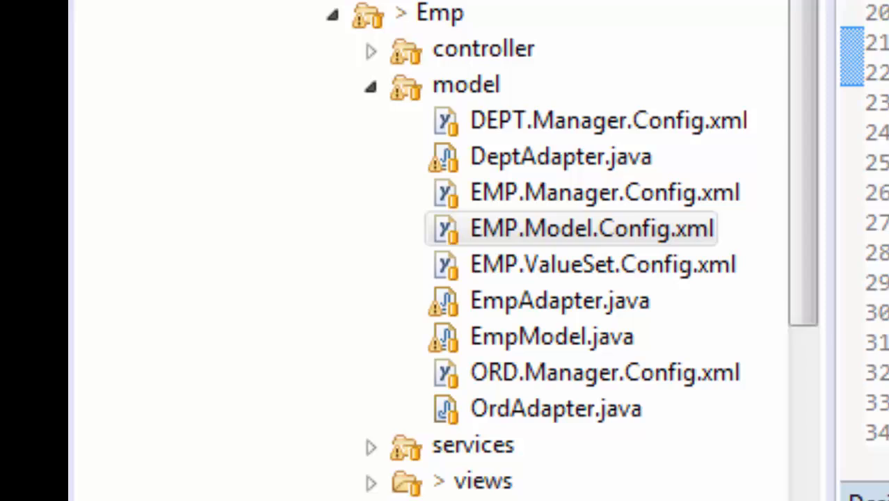
mouse_move(736, 424)
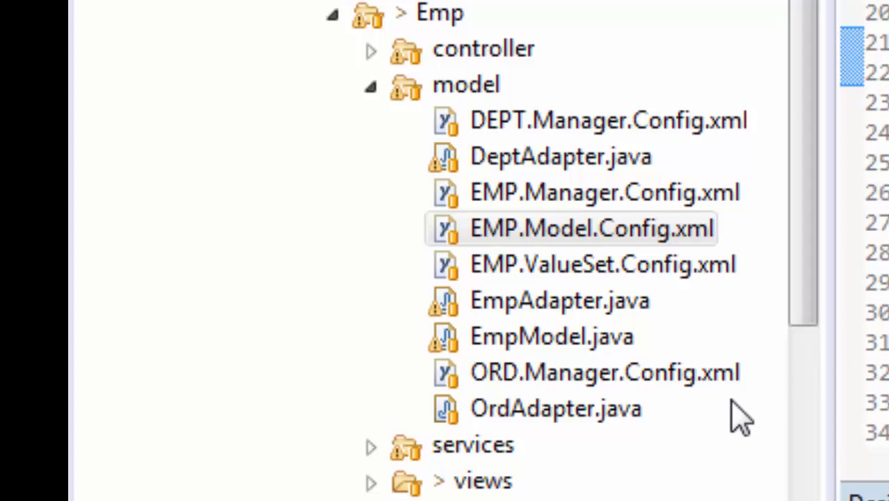
mouse_move(749, 417)
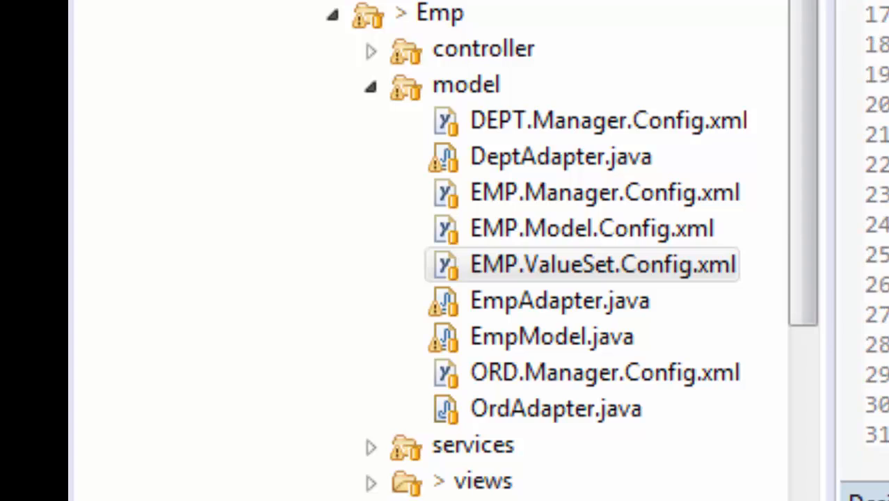
click(559, 301)
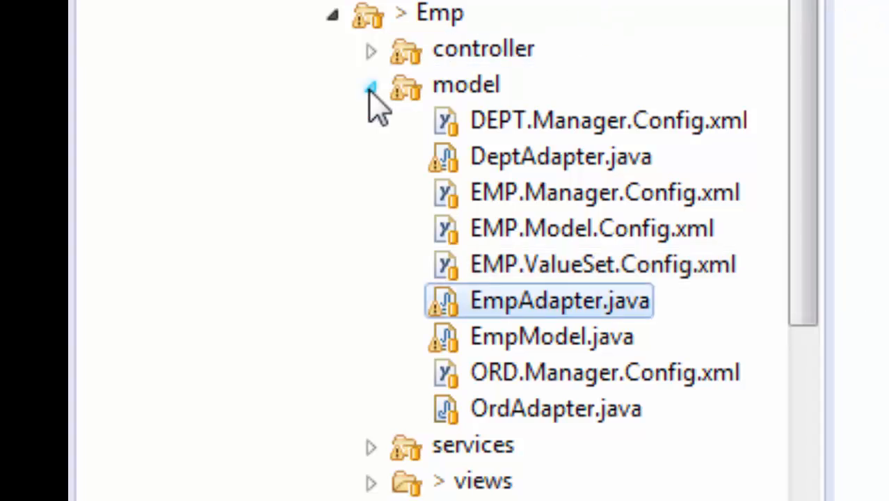
Collapse model, expand services and open EmpServices.java showing its SELECT count(*) FROM EMP query method
click(368, 85)
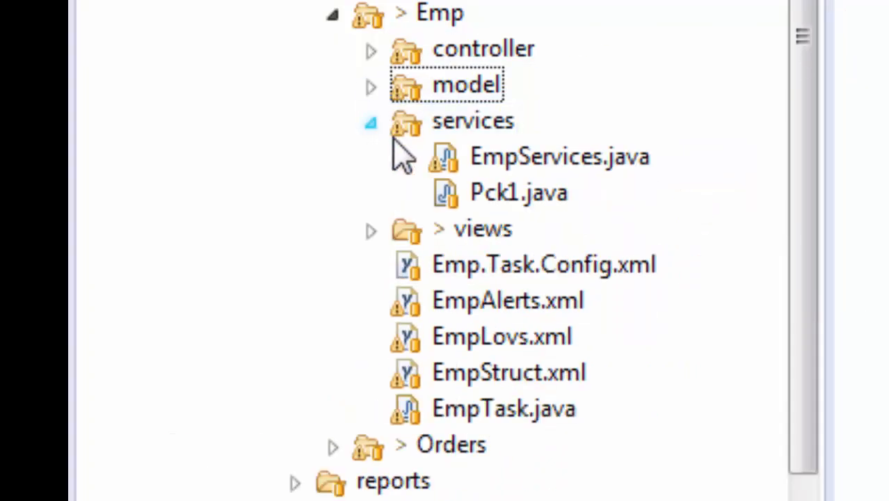
click(558, 156)
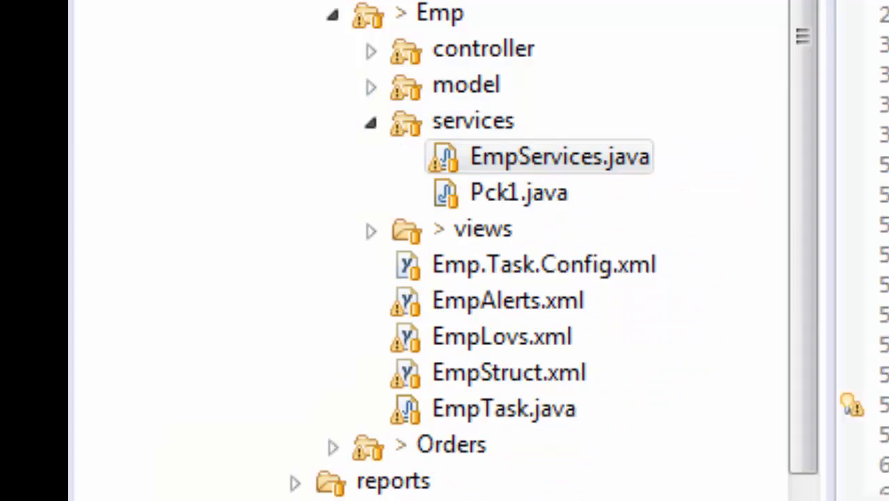
double_click(556, 156)
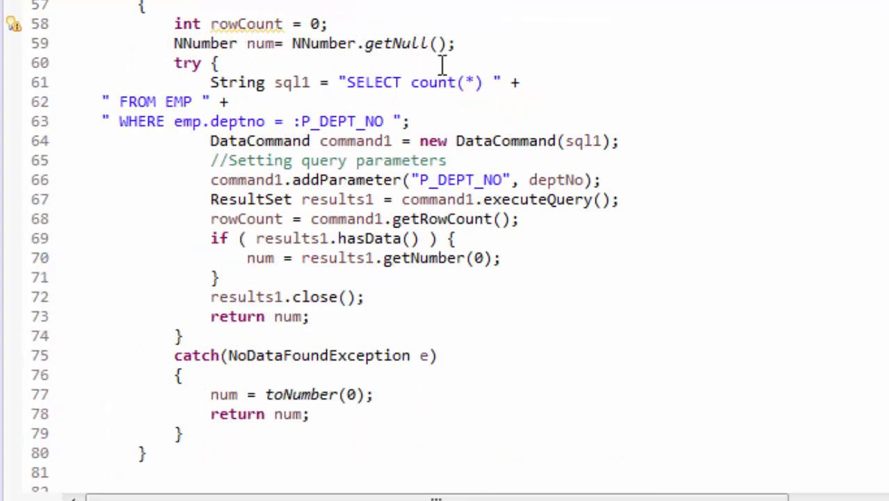
mouse_move(234, 111)
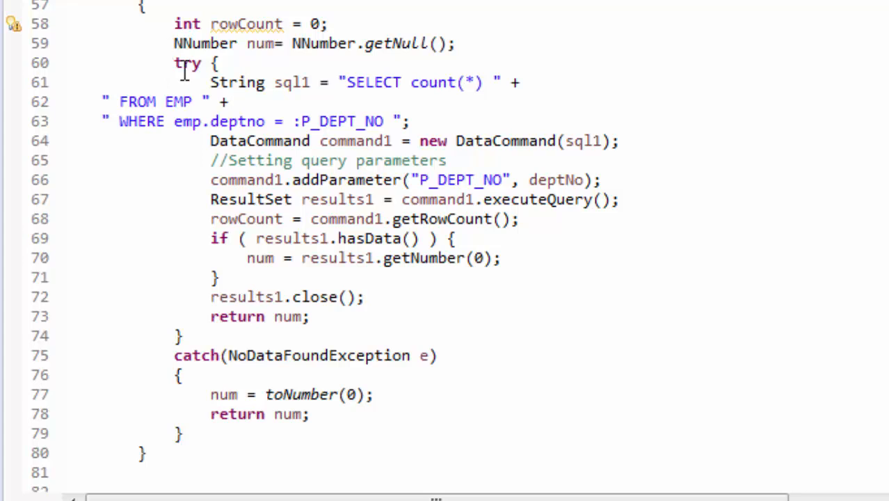
drag(209, 140, 587, 141)
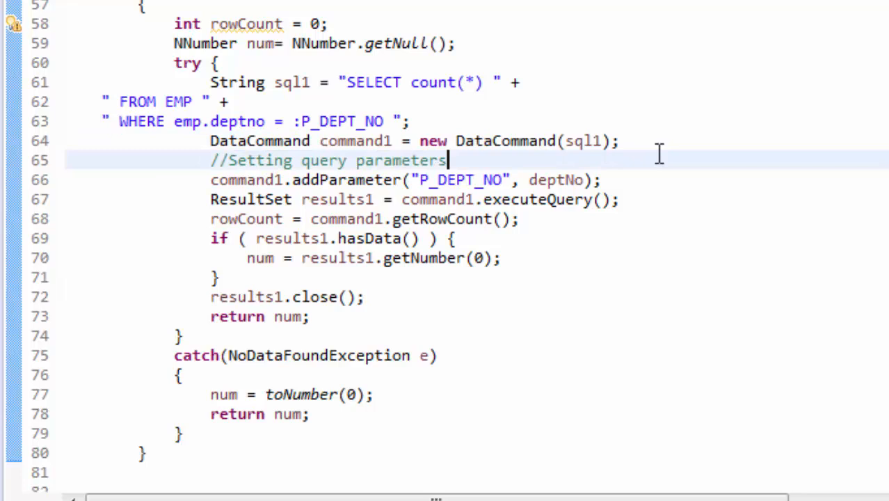
double_click(345, 179)
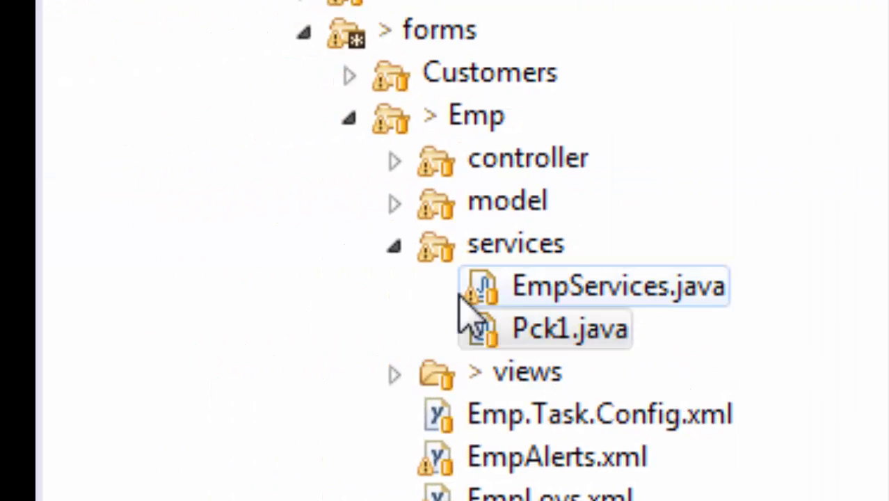
Collapse services and expand the controller folder listing DeptController, EmpController and EmpFormController
click(395, 244)
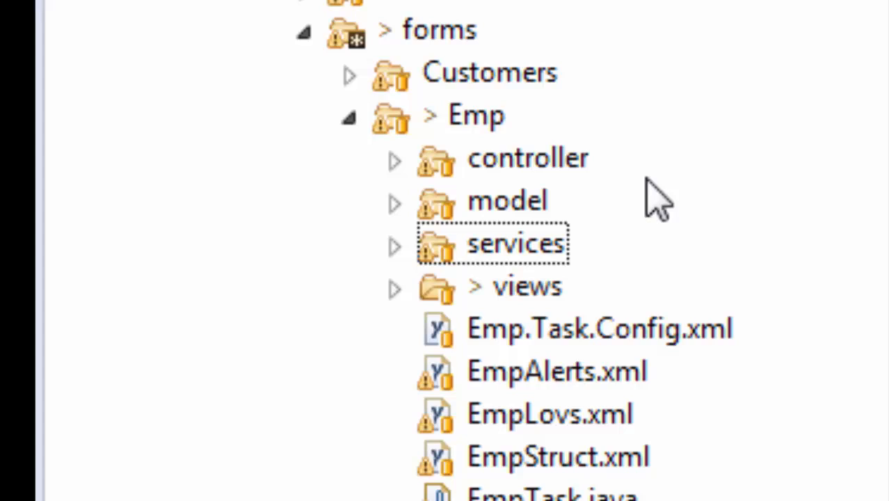
click(390, 158)
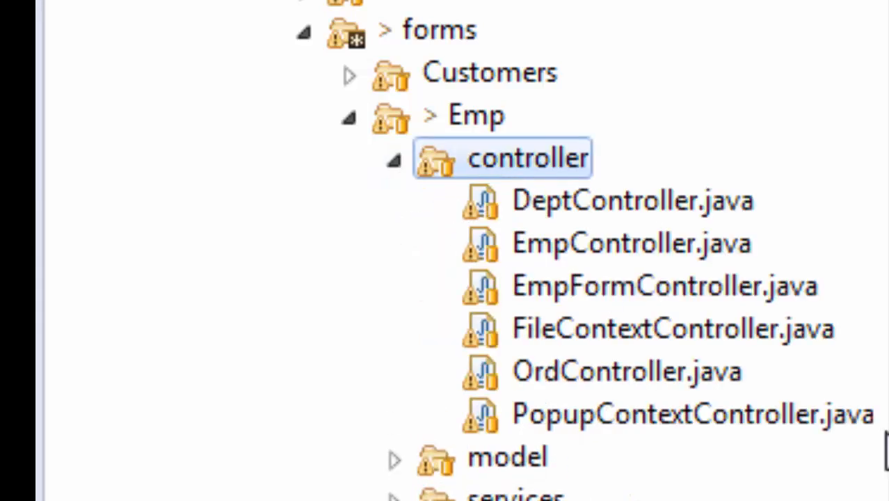
click(646, 285)
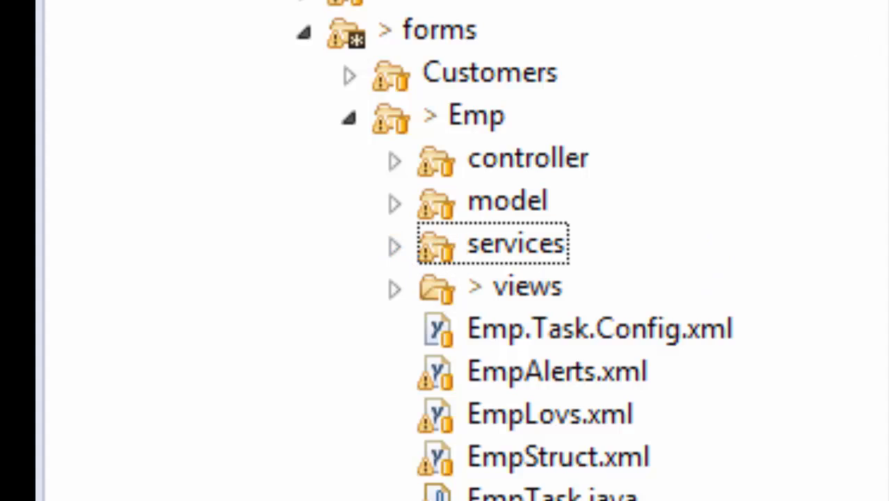
mouse_move(738, 132)
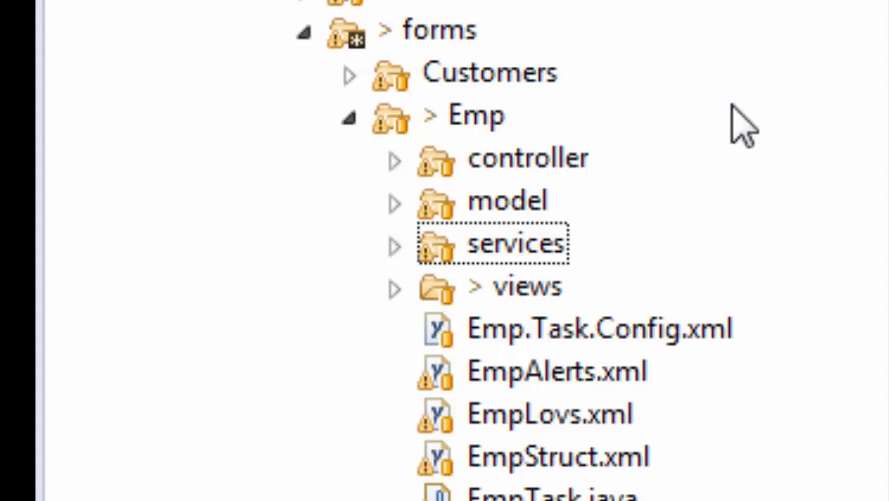
click(523, 158)
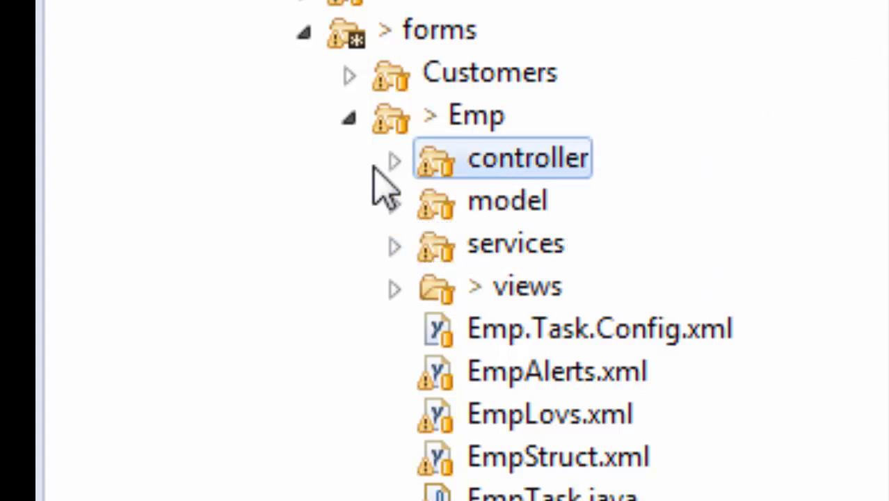
click(392, 159)
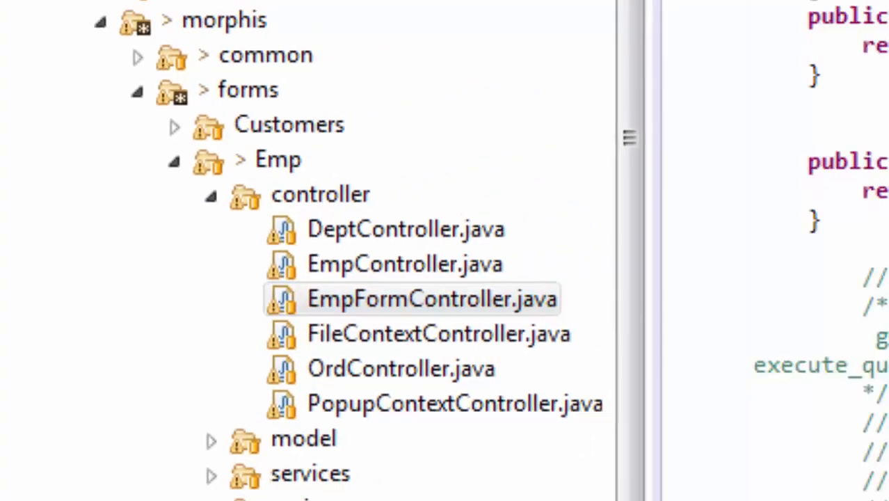
Open EmpFormController.java to read its task-started trigger, then select FileContextController.java
double_click(415, 298)
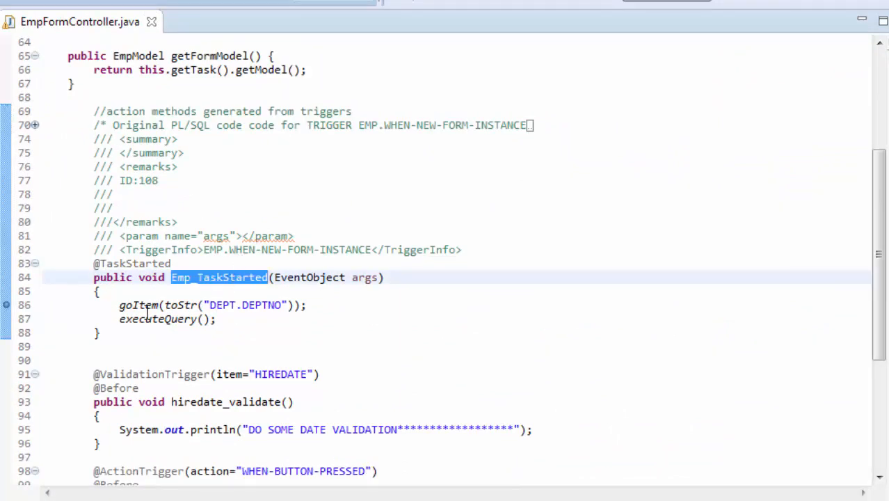
mouse_move(145, 304)
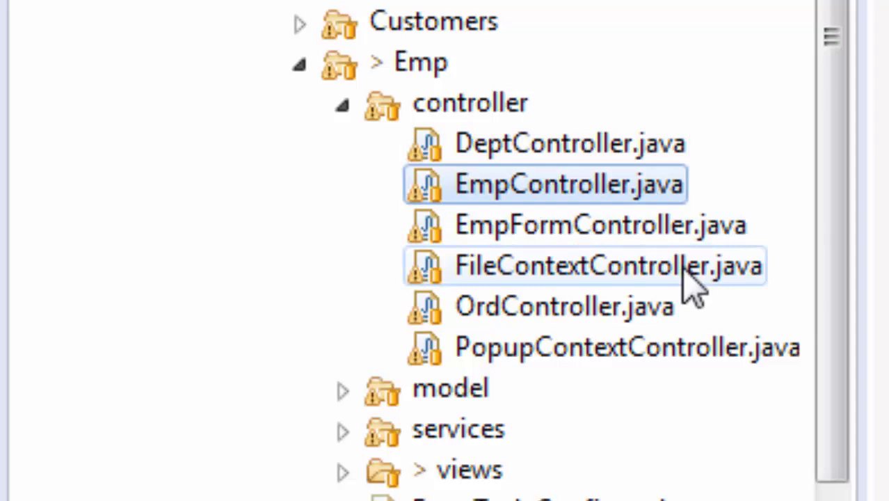
click(609, 267)
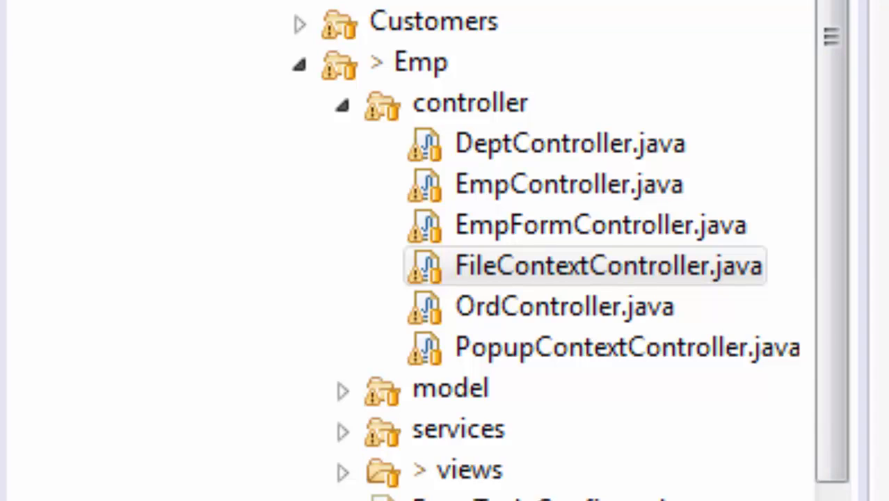
scroll(down, 3)
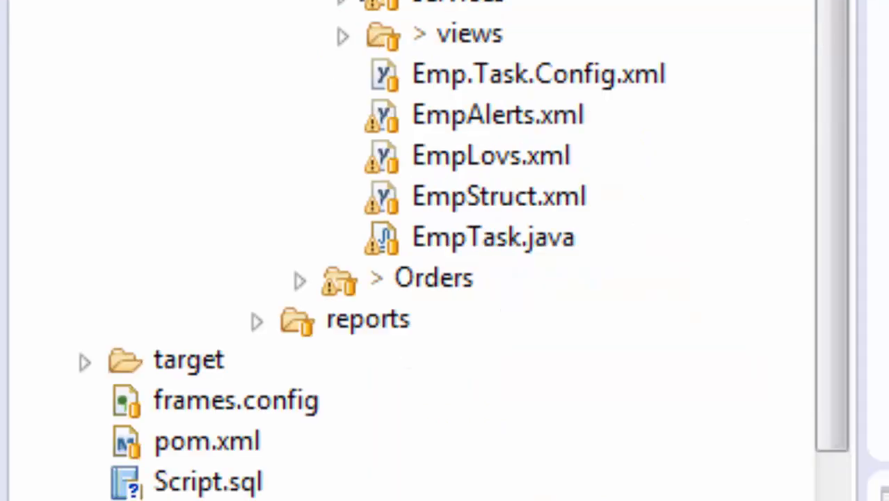
Expand views and open ViewMain-pos.xvc and PanelEmp-pos.xvc in the form designer
click(341, 33)
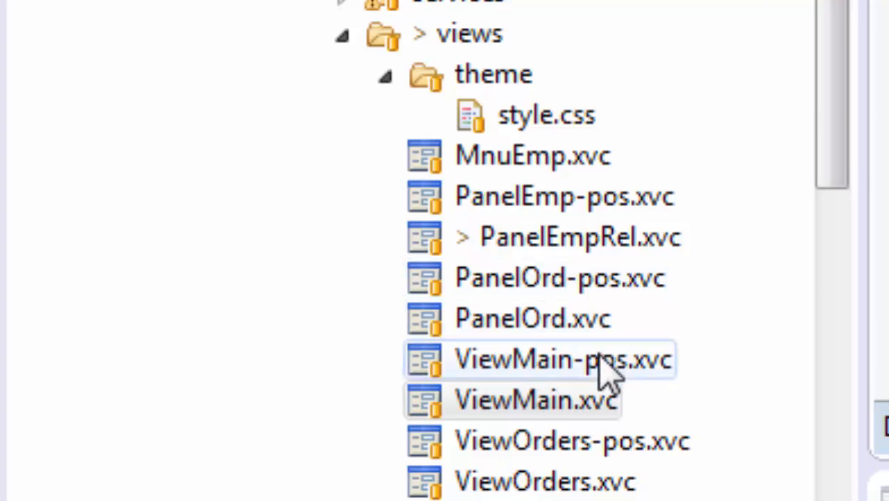
click(559, 360)
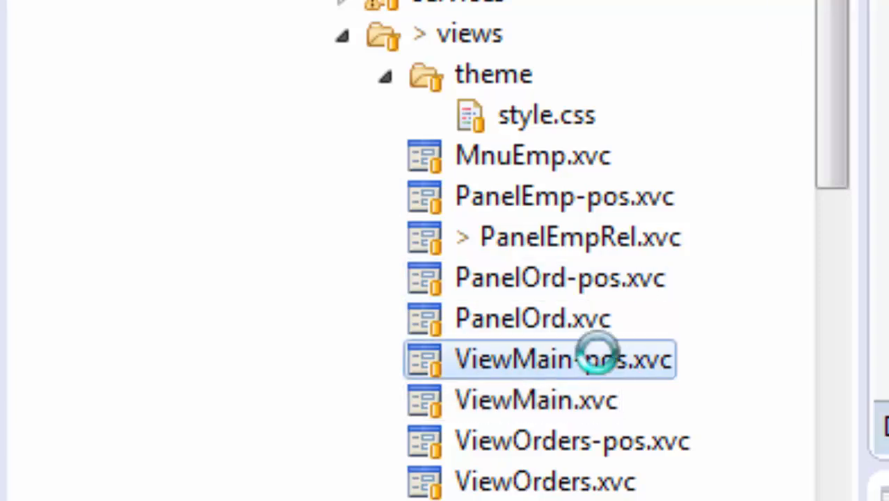
double_click(564, 358)
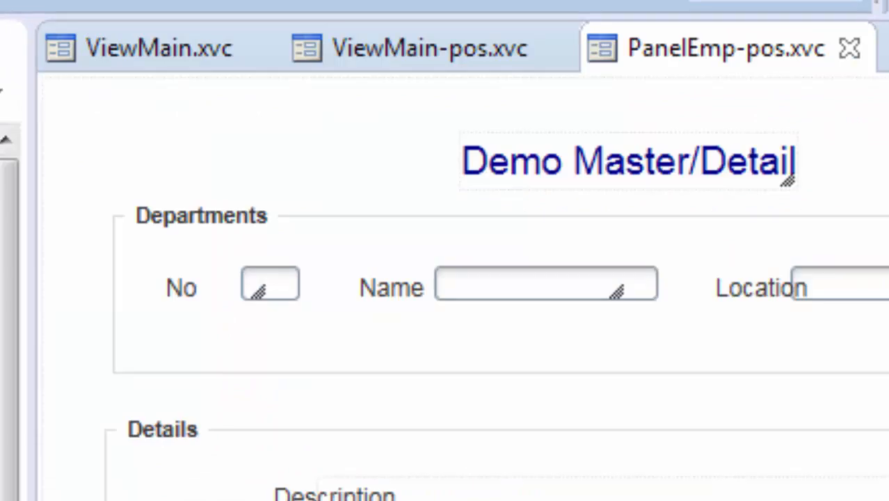
click(269, 286)
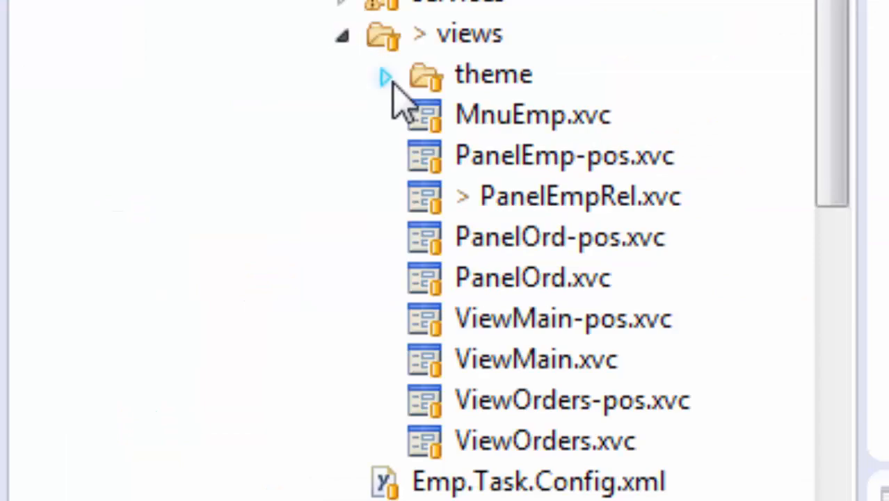
Expand the theme folder to reveal style.css and bring up the form's context menu with Open Form Explorer
click(388, 75)
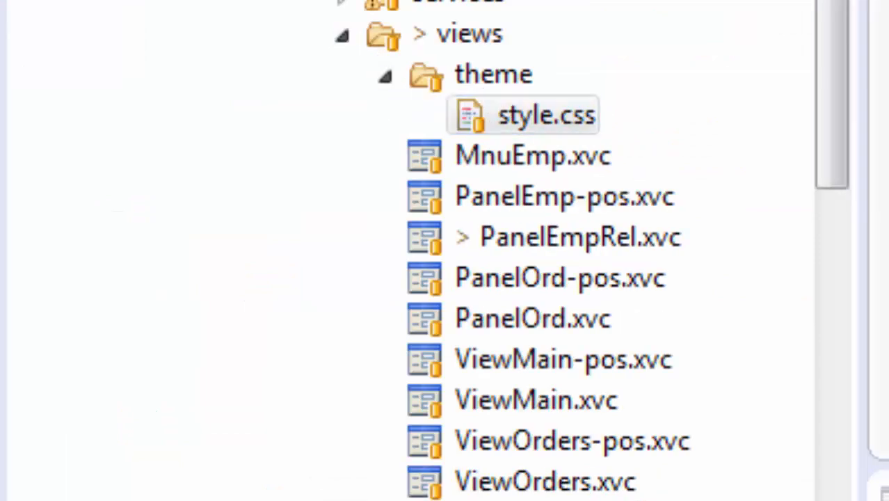
double_click(544, 114)
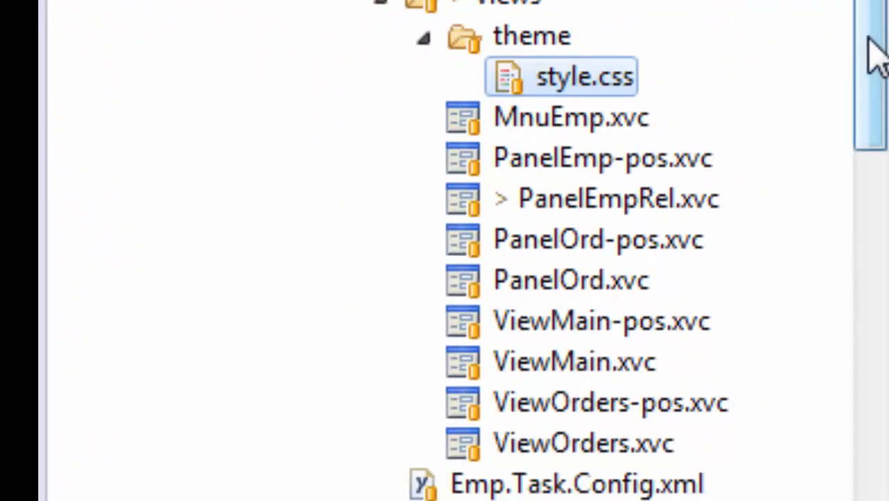
click(563, 362)
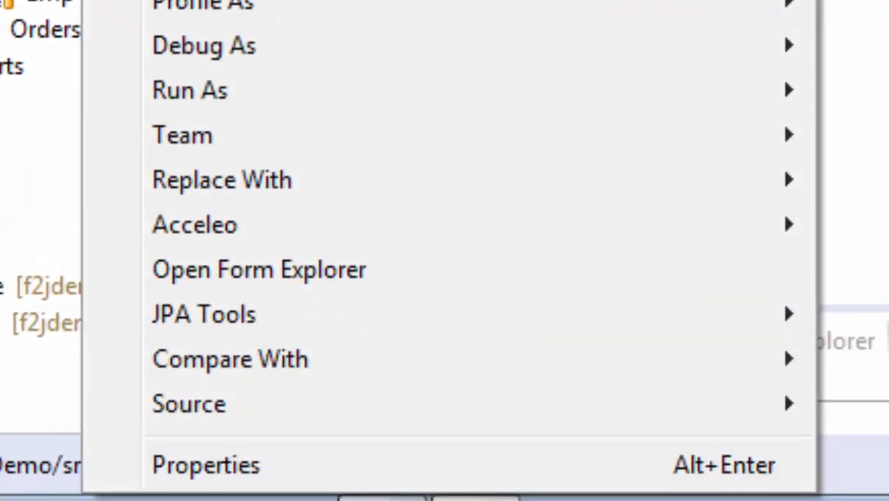
Load the EMP form into Form Explorer via Form Selection search and expand its Model section
click(258, 270)
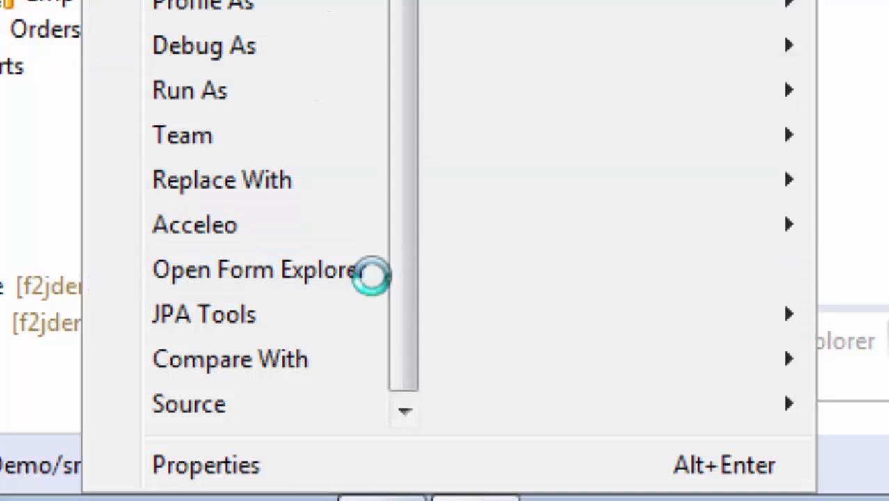
click(256, 270)
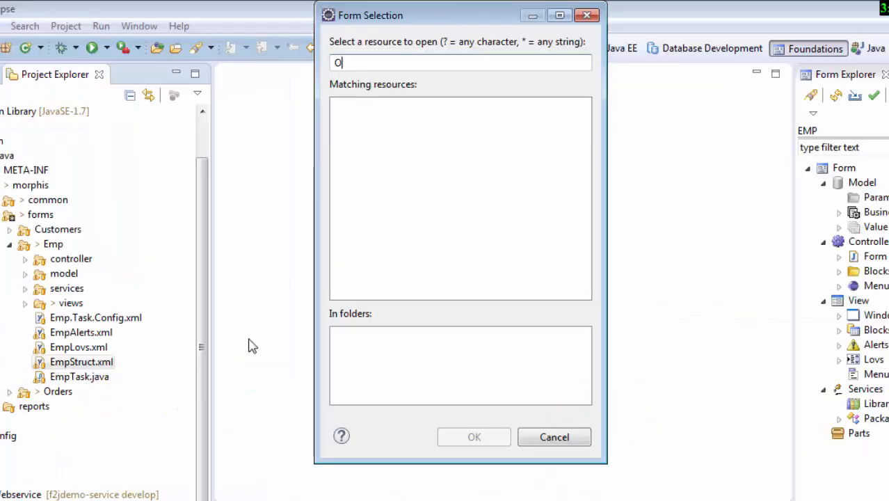
key(Backspace)
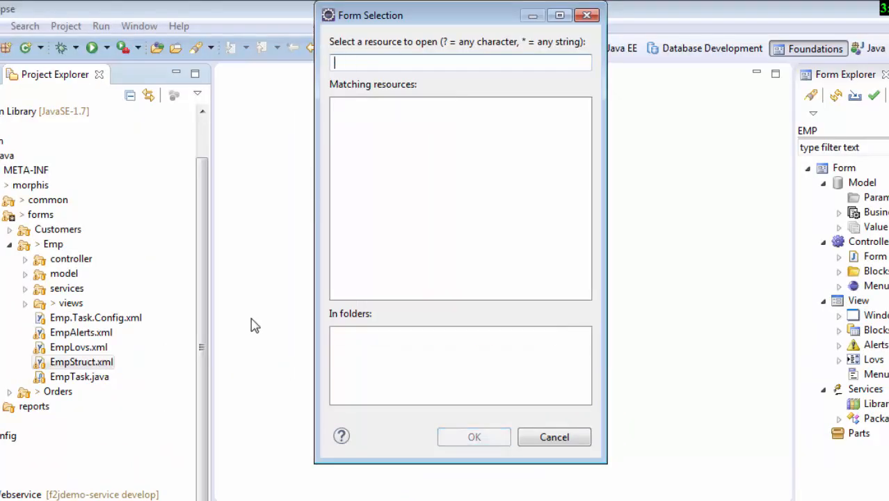
text(EMP)
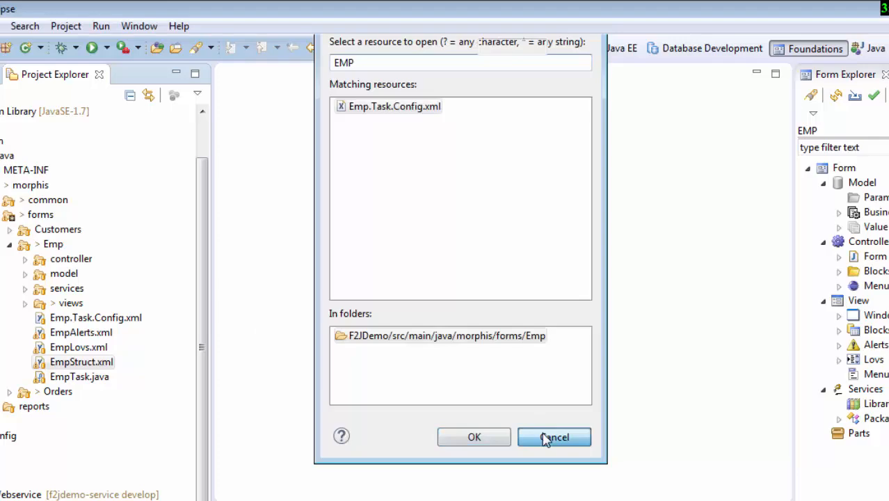
click(557, 436)
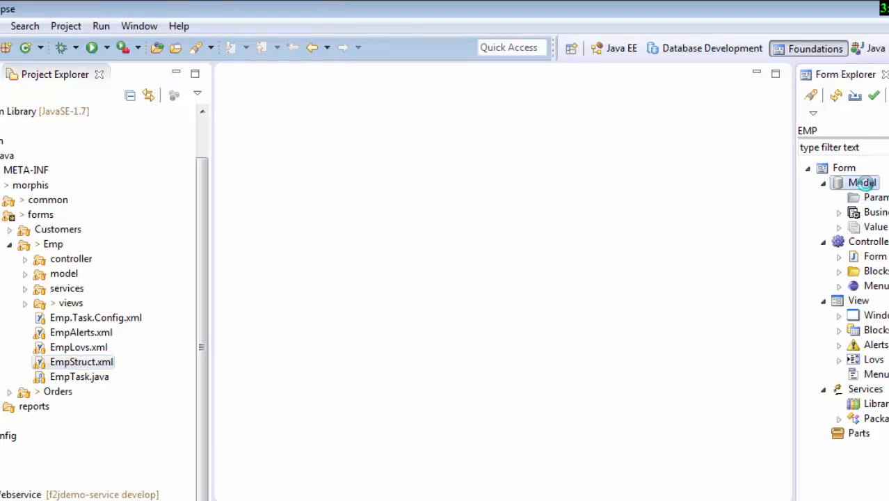
double_click(854, 182)
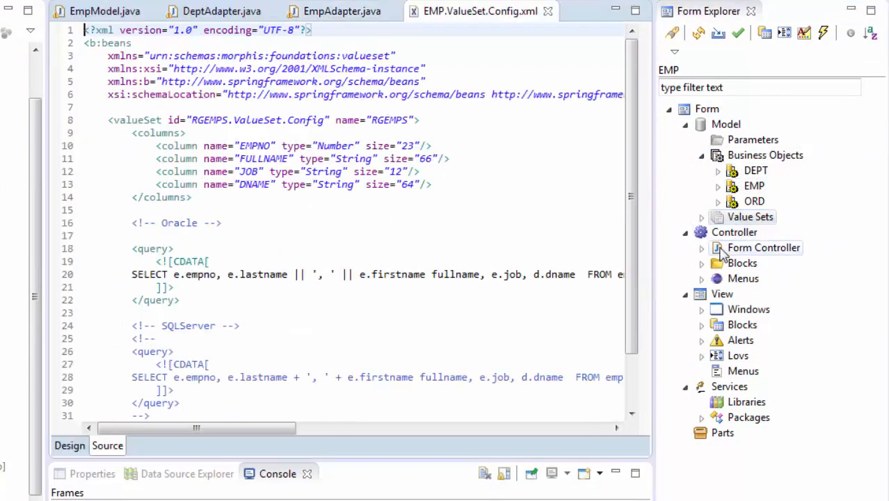
Open the EMP block controller, FILE menu controller, ORDERS window view and EMP business object sources
double_click(763, 248)
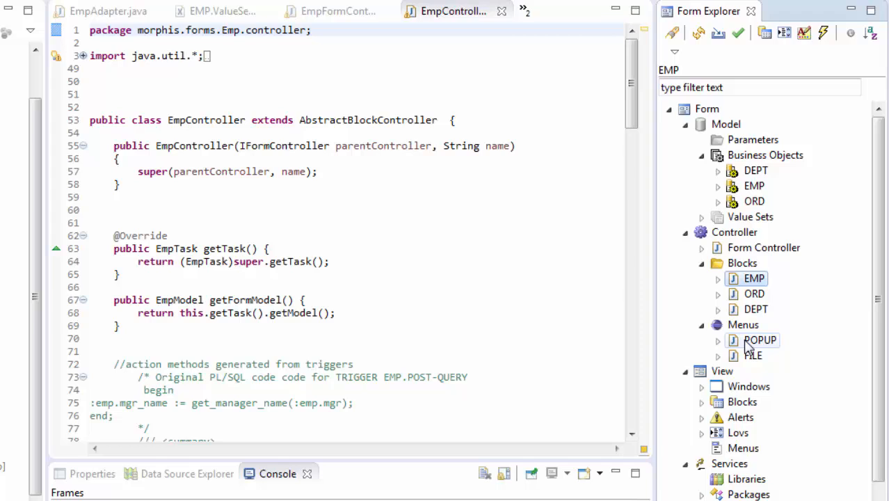
double_click(751, 356)
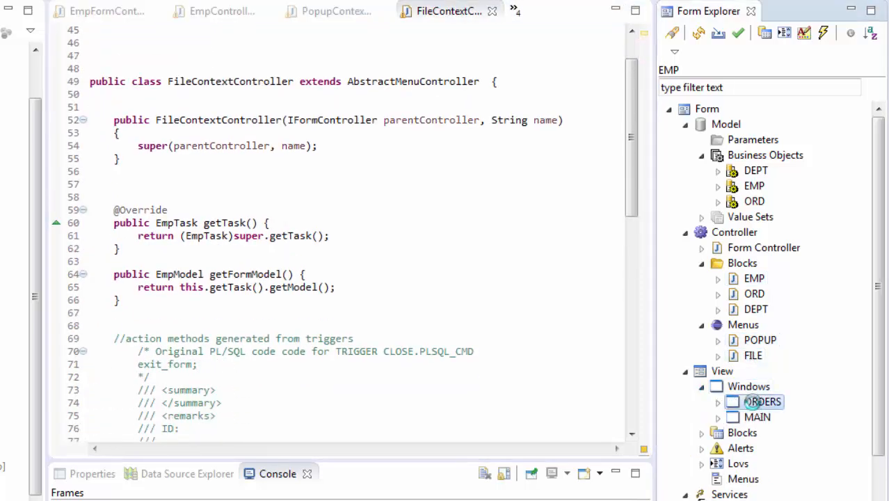
double_click(754, 417)
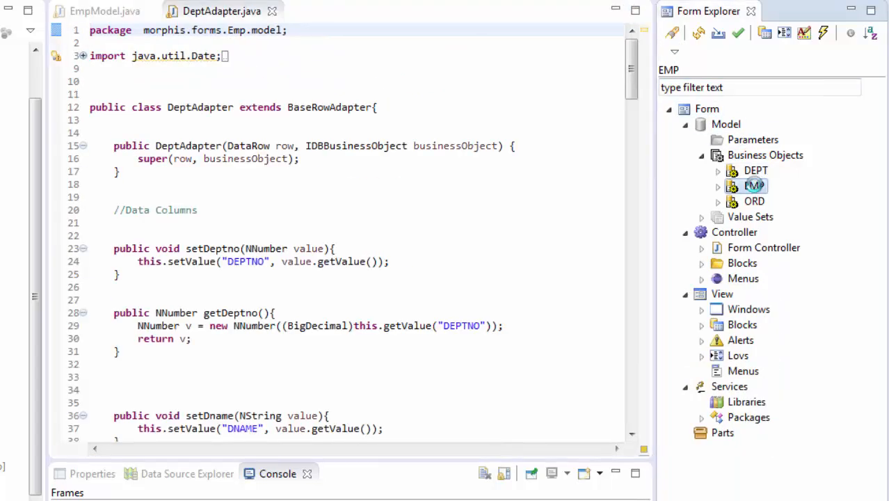
double_click(745, 186)
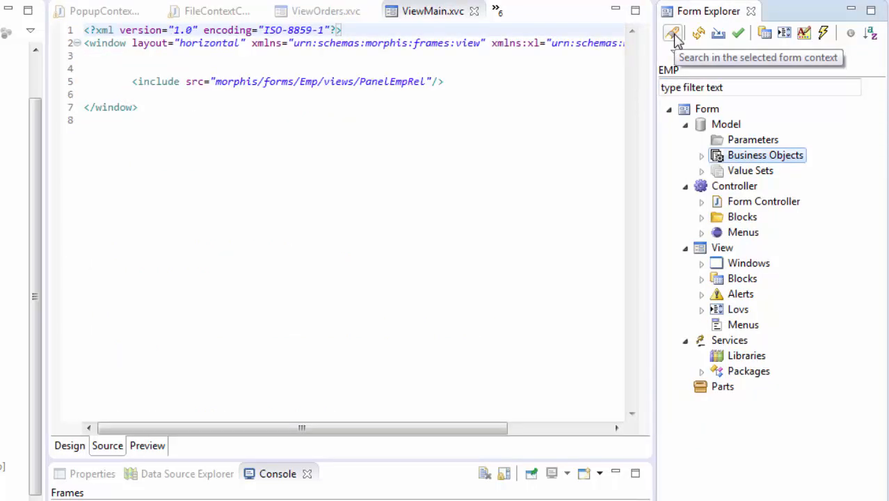
Review the form-context Task Search options, cancel, and launch the Import form components wizard
click(673, 34)
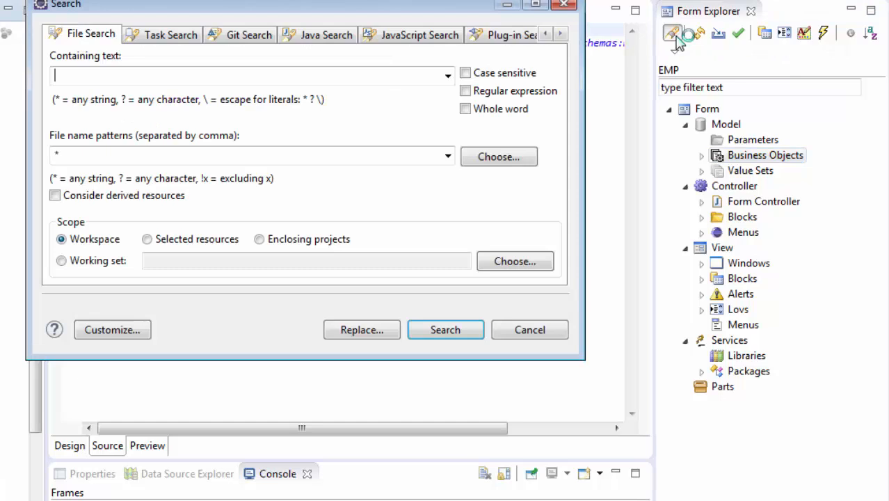
click(170, 35)
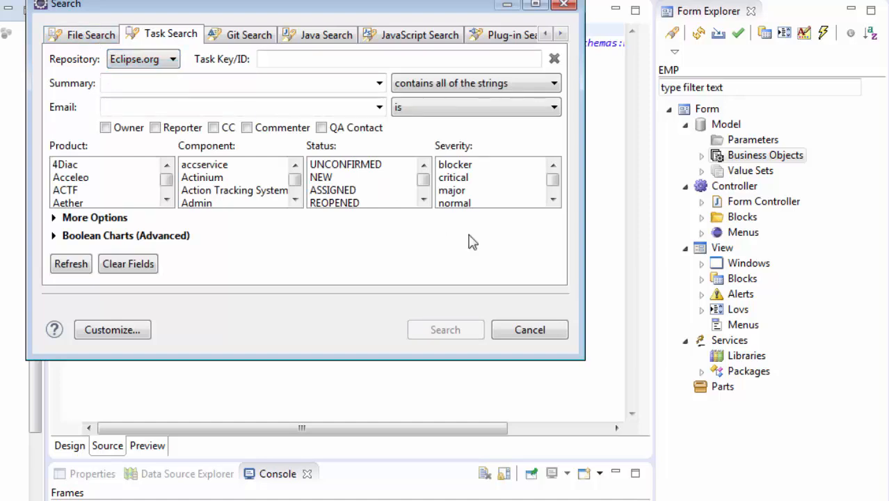
click(530, 329)
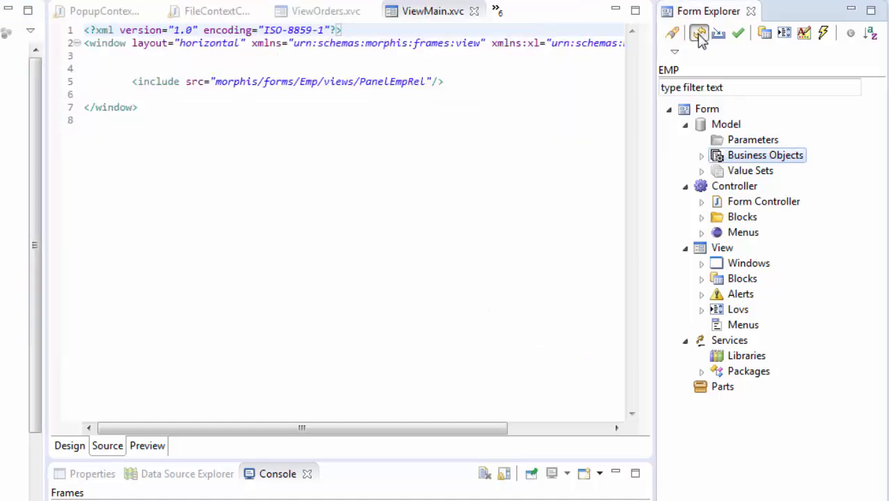
click(701, 33)
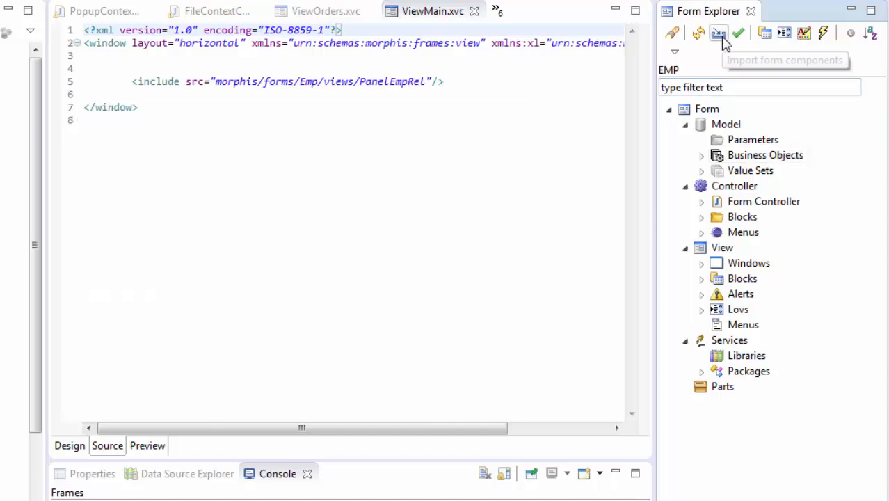
mouse_move(721, 35)
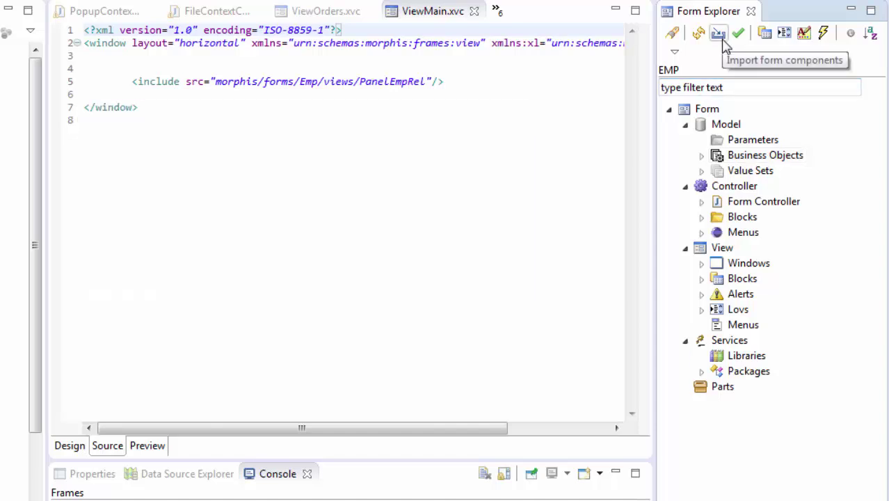
click(720, 33)
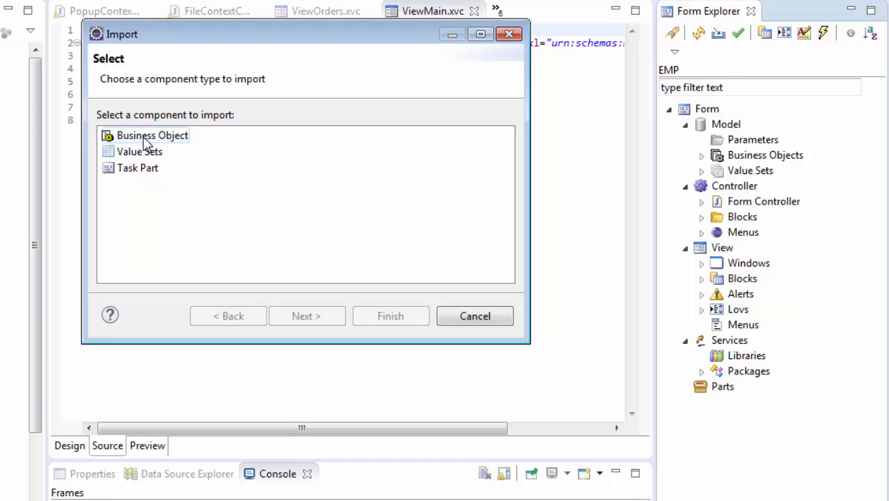
Start importing an ORDERS business object, locate ORD.Manager.Config.xml via Choose..., then cancel the import
click(306, 315)
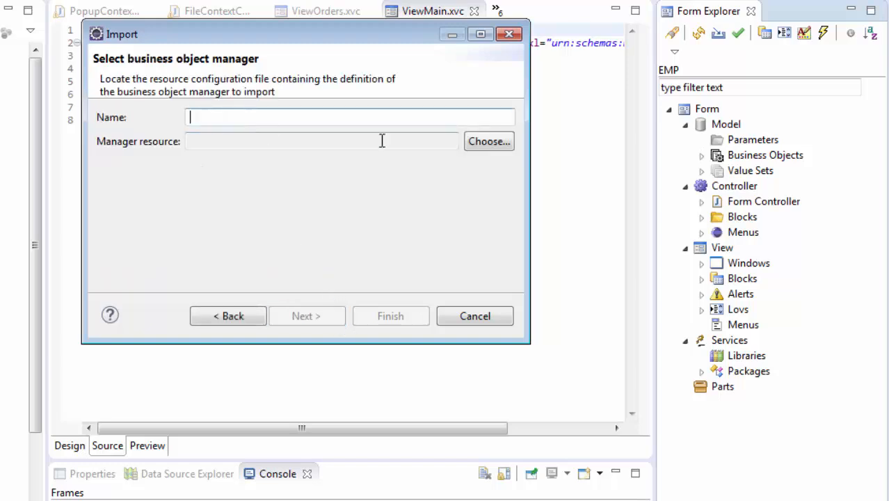
text(EMP)
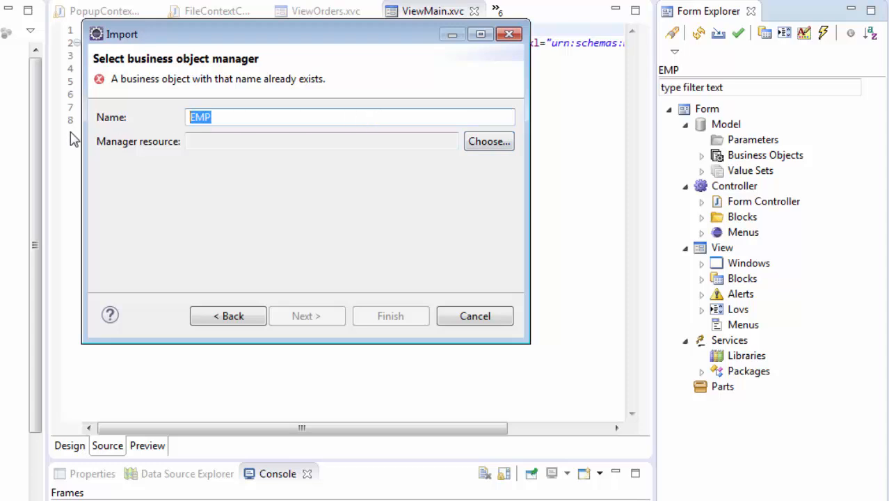
text(ORDERS)
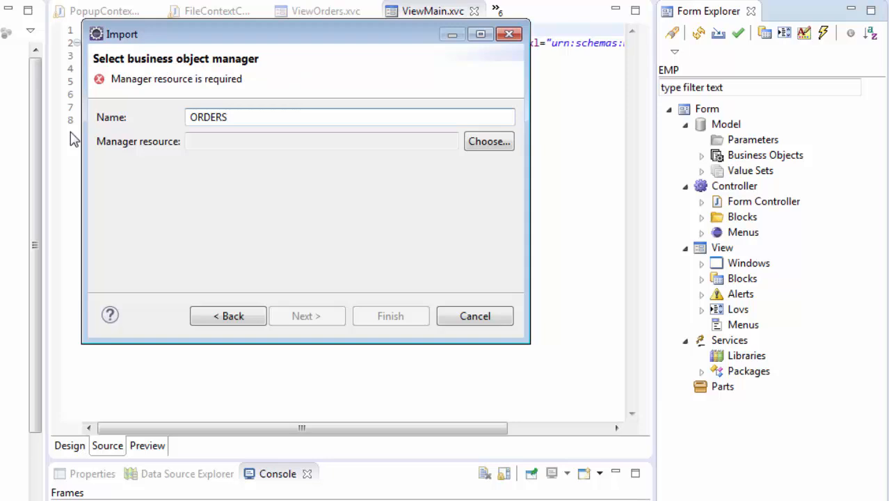
click(488, 142)
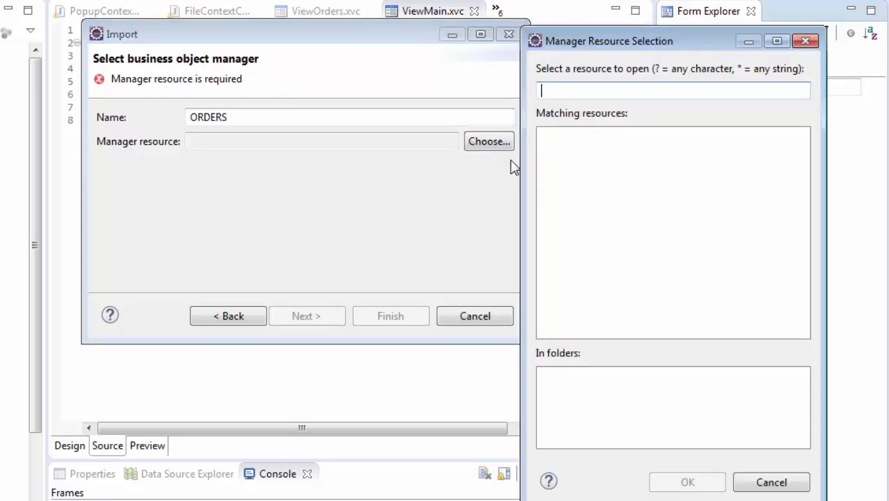
text(OR)
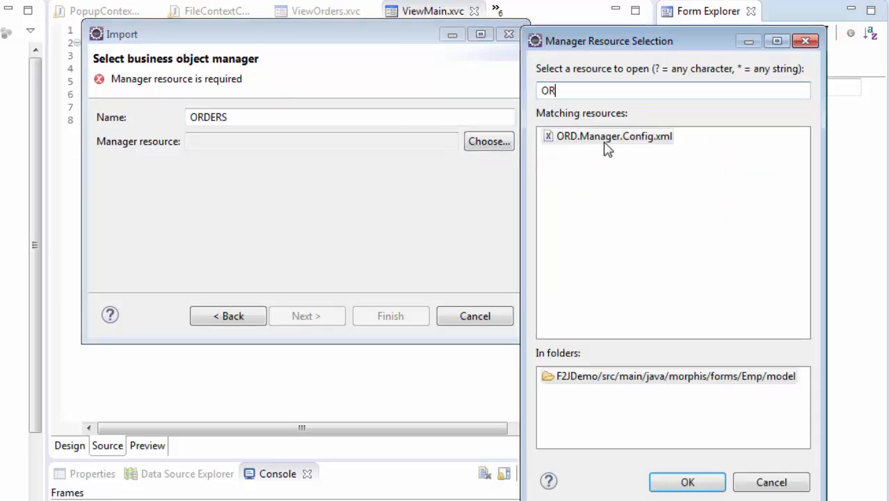
mouse_move(783, 488)
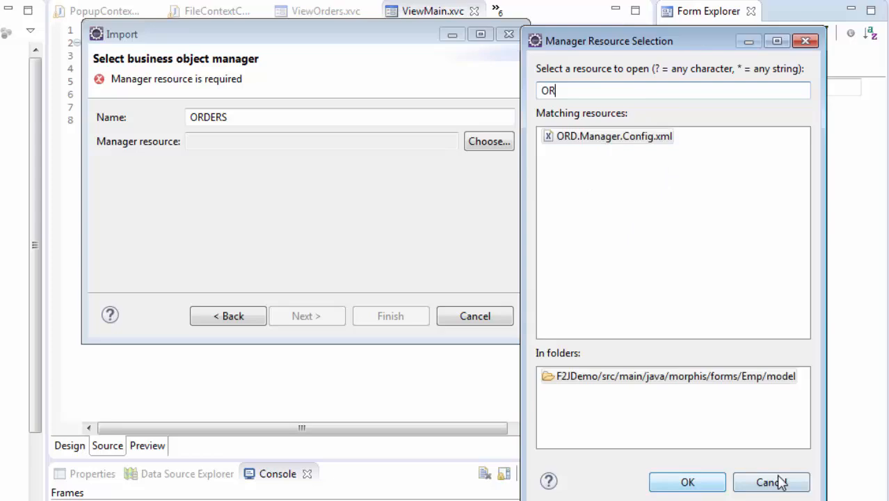
click(776, 481)
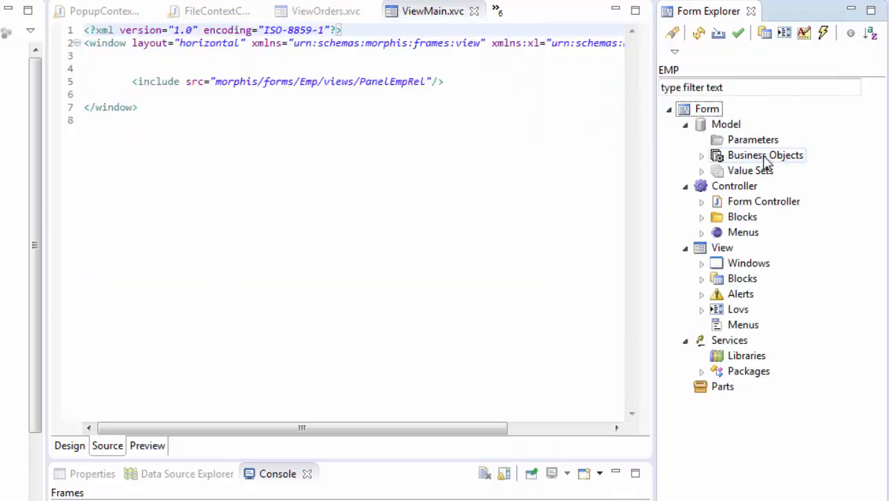